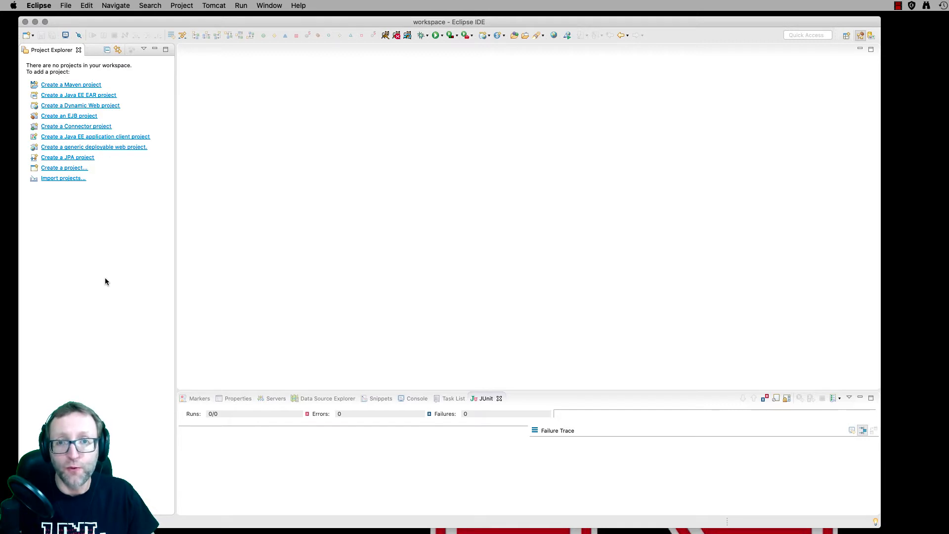
pyautogui.moveTo(102, 240)
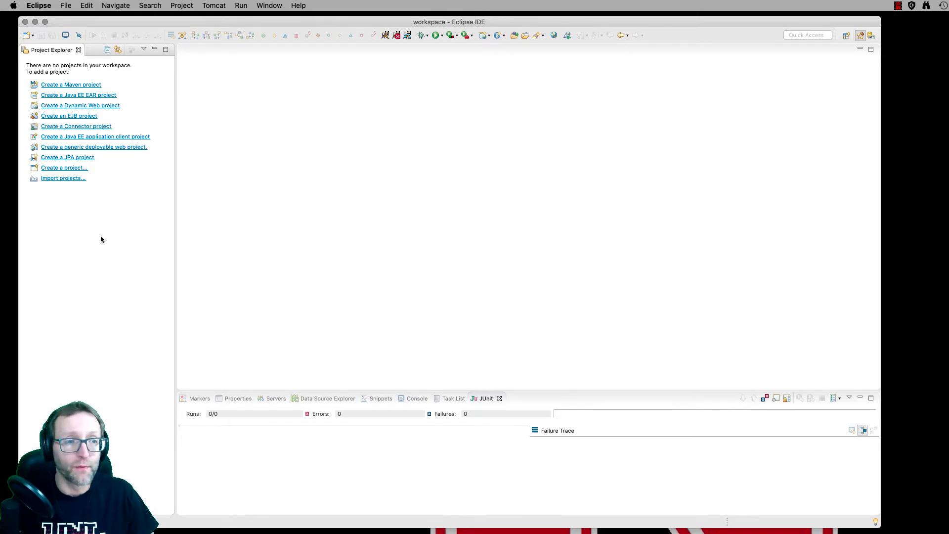
# Step: Start a new project, filter the wizard by 'java', and pick Java Project
pyautogui.click(66, 6)
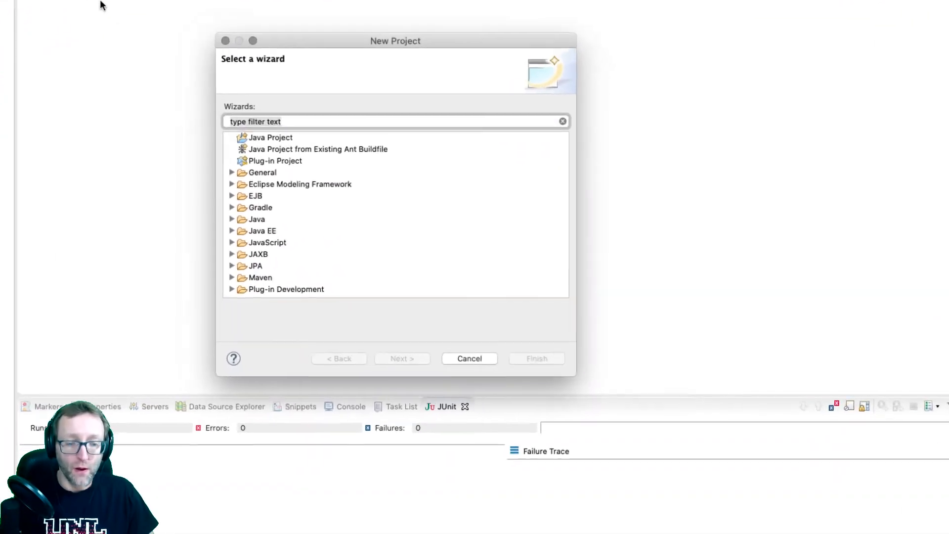
pyautogui.write('java')
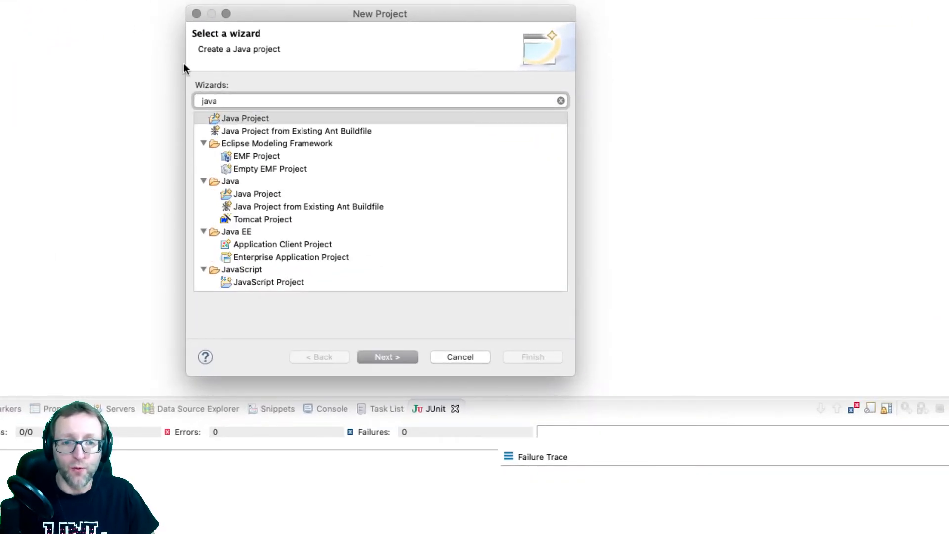
pyautogui.click(245, 118)
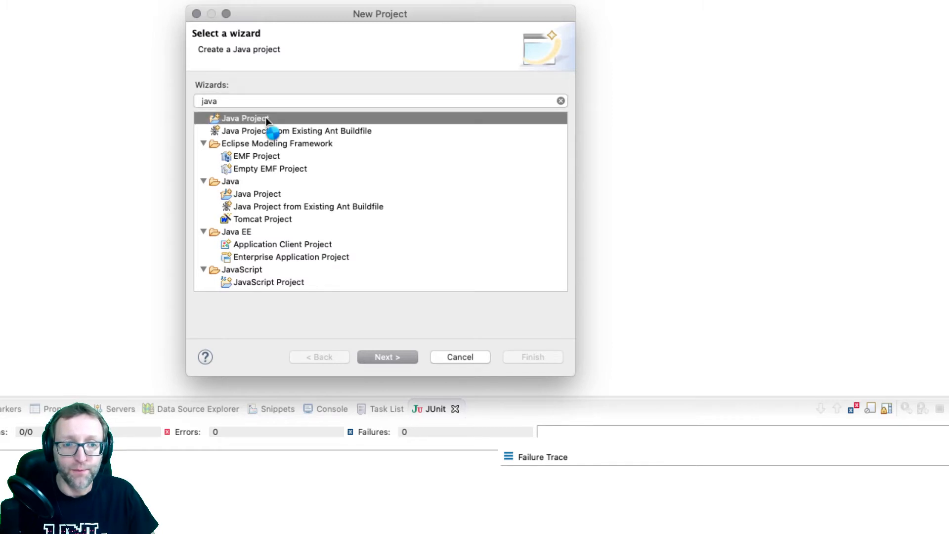
# Step: Create the Java project 'Project' and decline the module-info.java file
pyautogui.click(387, 356)
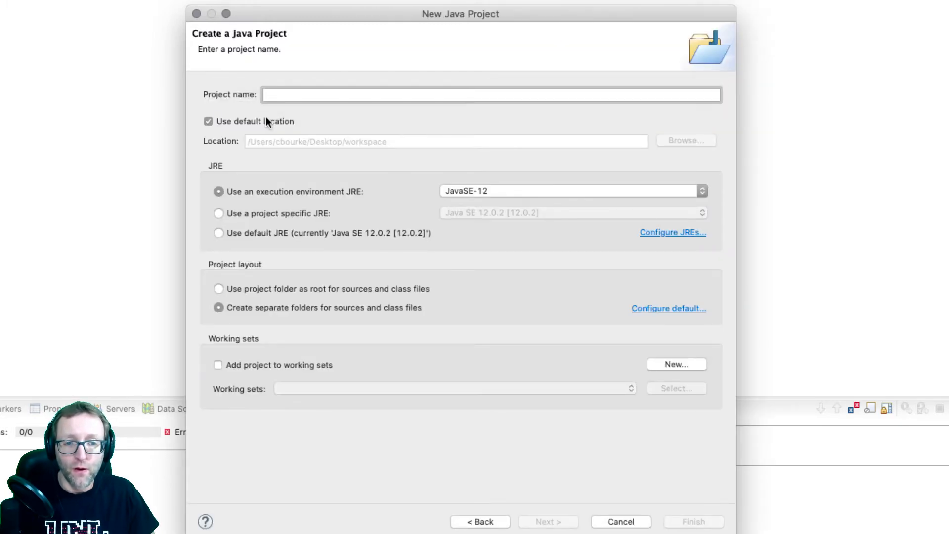
pyautogui.click(491, 94)
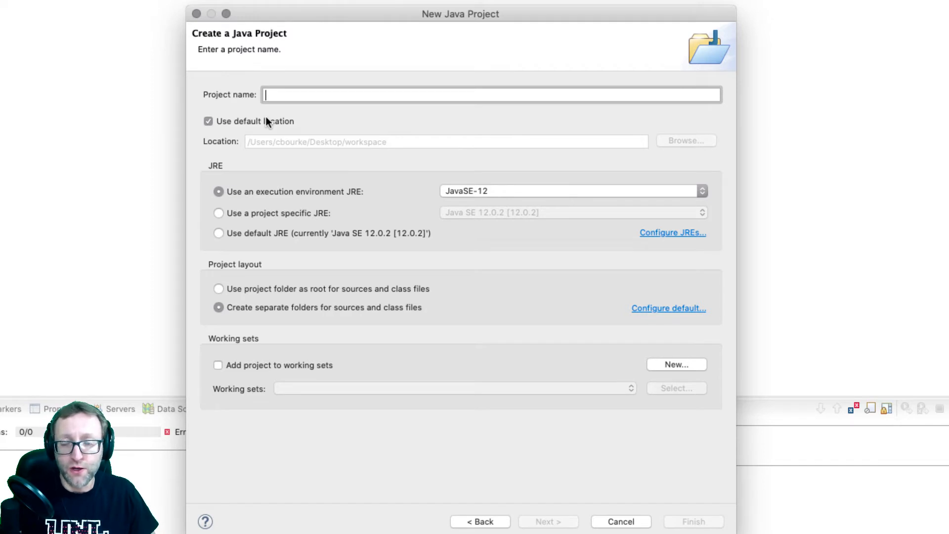
pyautogui.write('Project')
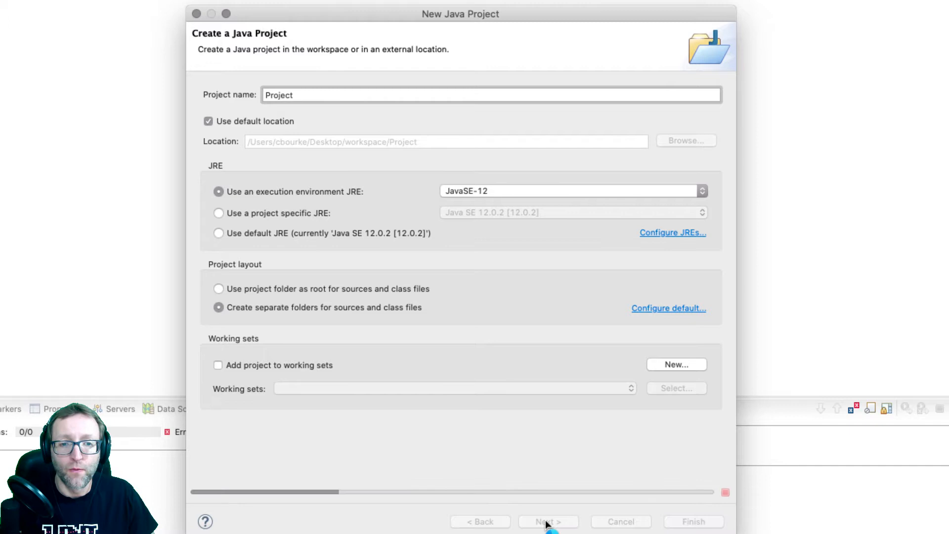
pyautogui.click(547, 521)
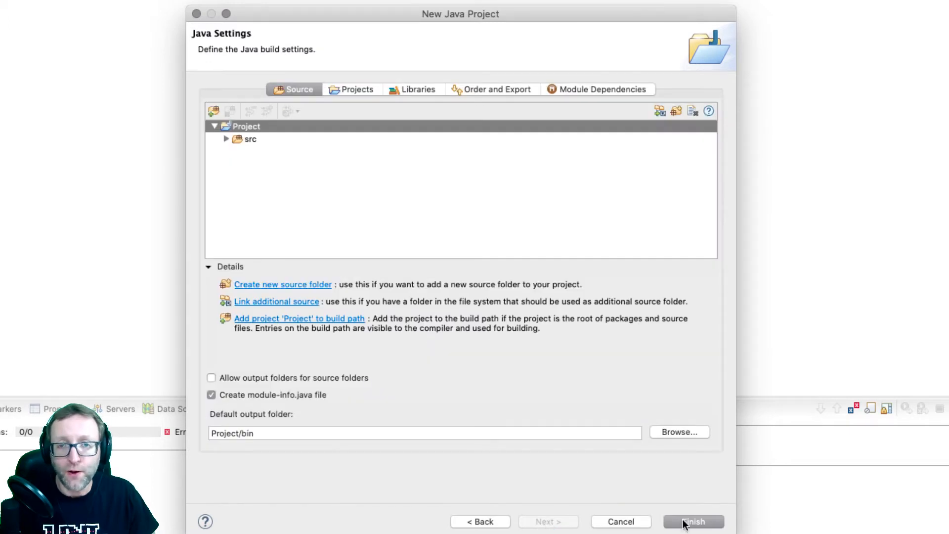
pyautogui.click(693, 521)
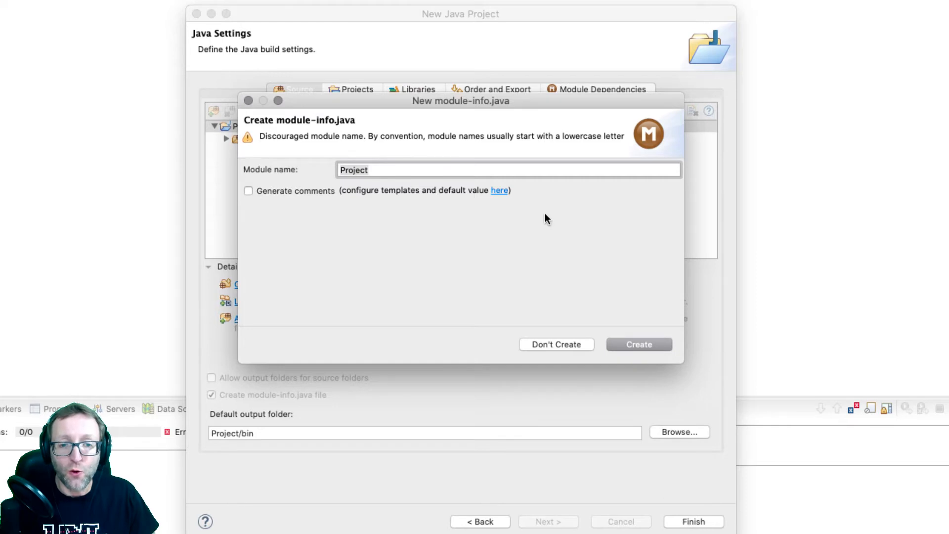
pyautogui.moveTo(426, 222)
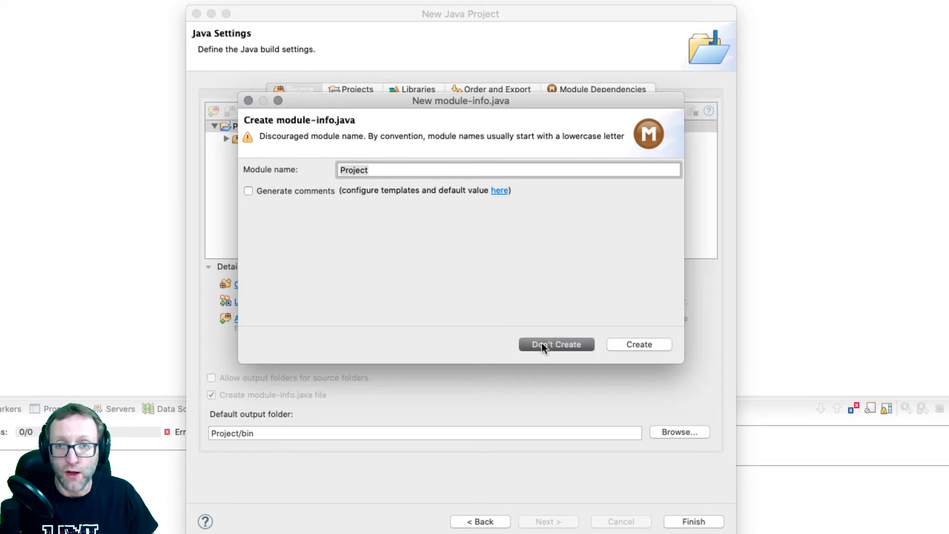
pyautogui.click(556, 344)
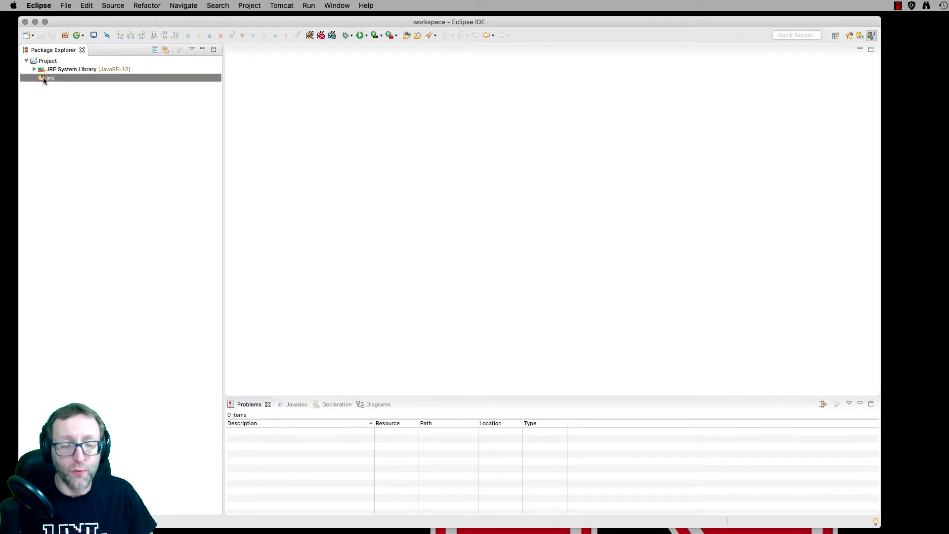
# Step: Create package 'unl.cse' under the src folder
pyautogui.rightClick(46, 78)
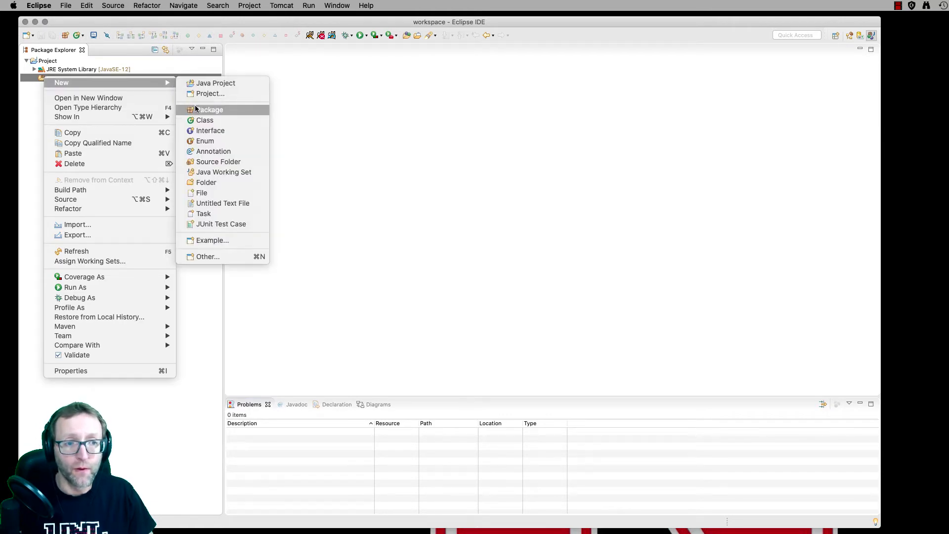
pyautogui.click(211, 110)
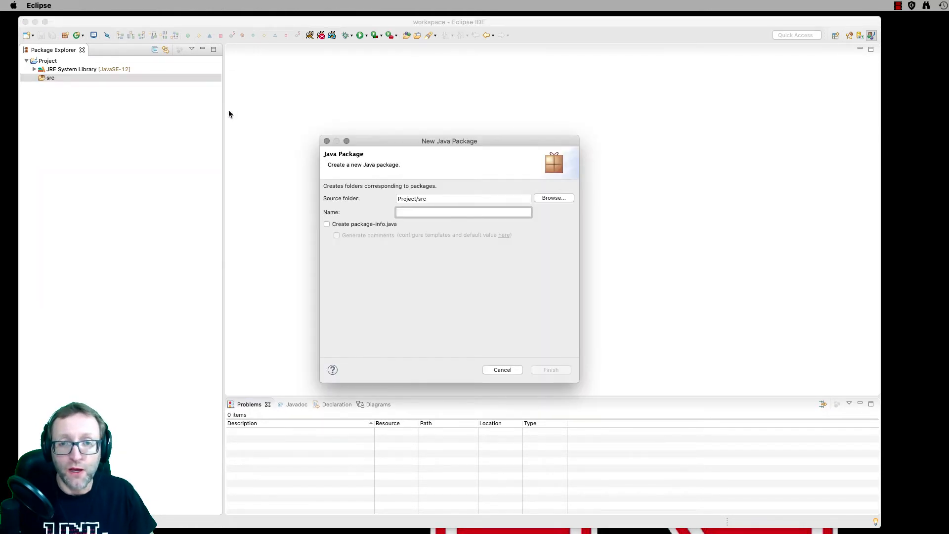
pyautogui.write('unl.cse')
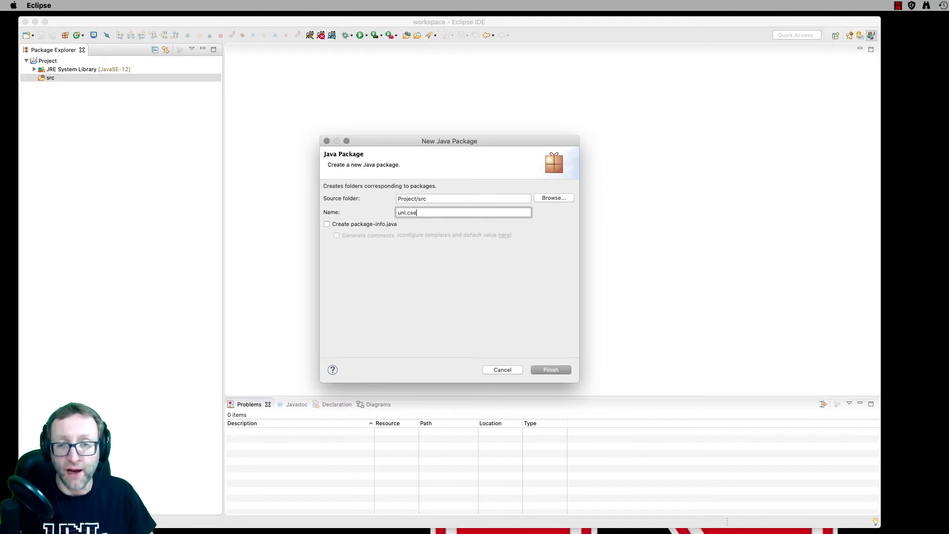
pyautogui.click(550, 369)
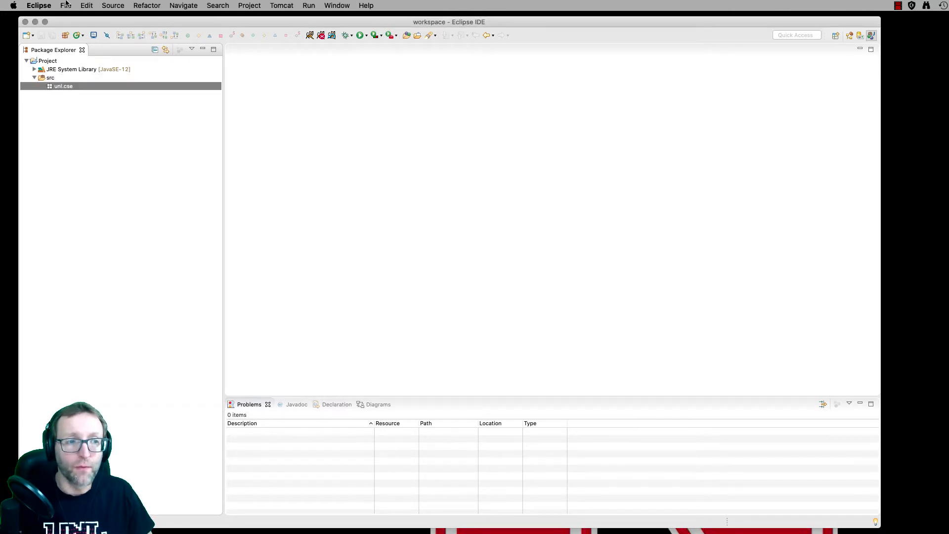
# Step: Create class 'HelloWorld' with a main method stub in package unl.cse
pyautogui.rightClick(63, 86)
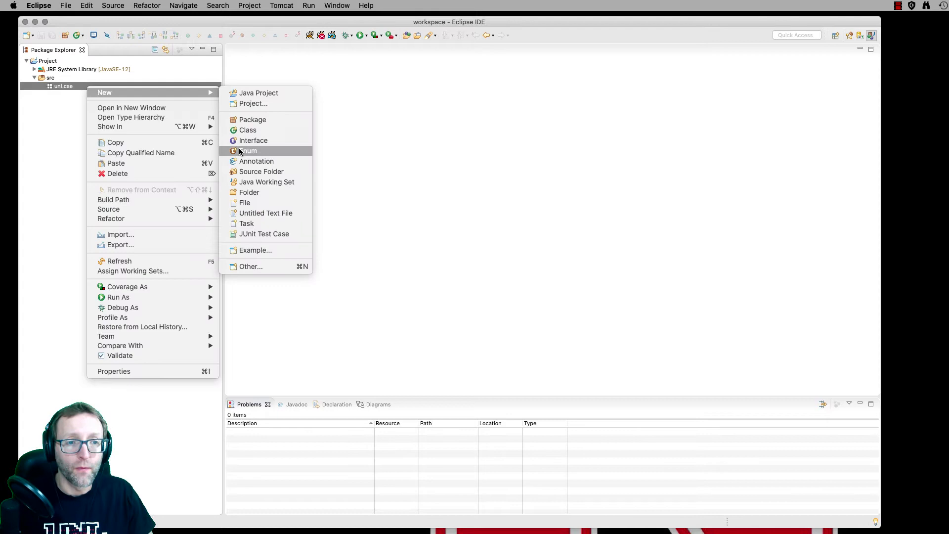
pyautogui.click(247, 129)
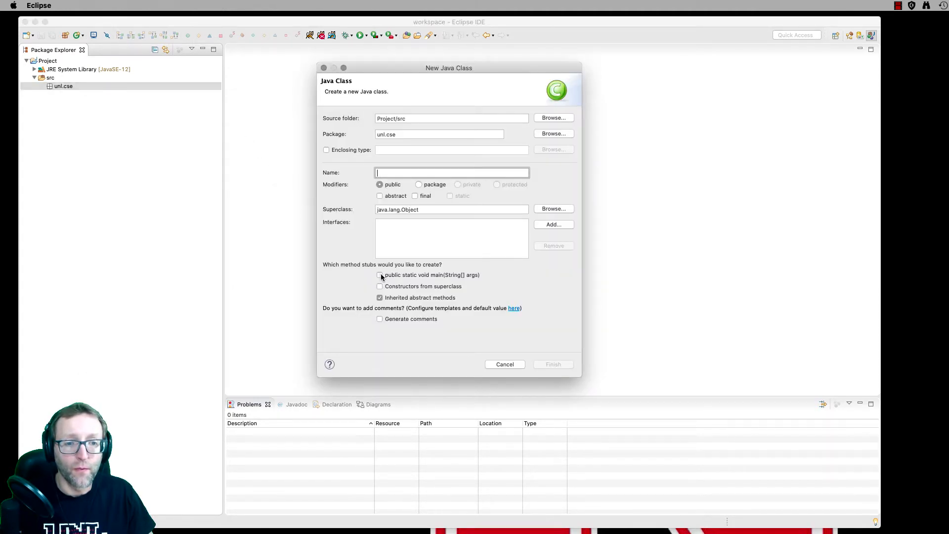
pyautogui.write('HelloWr')
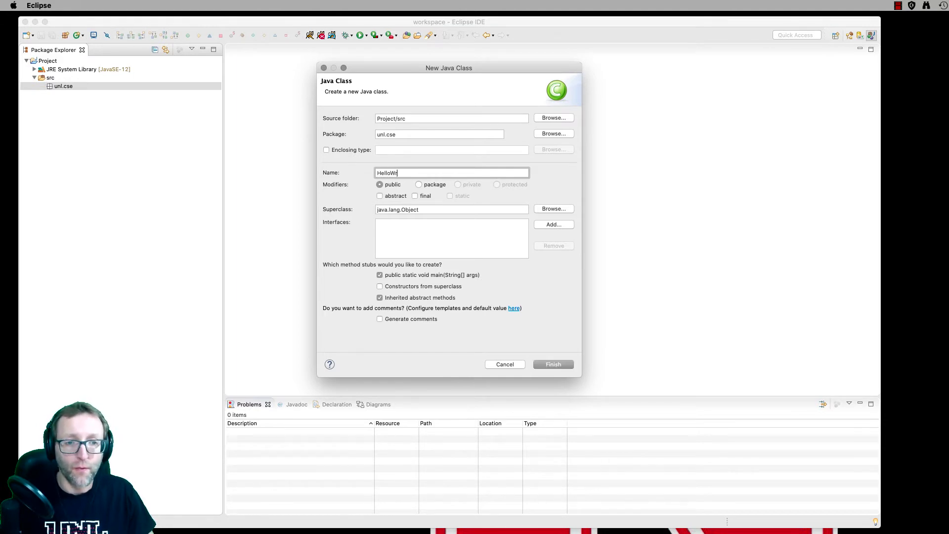
pyautogui.click(552, 364)
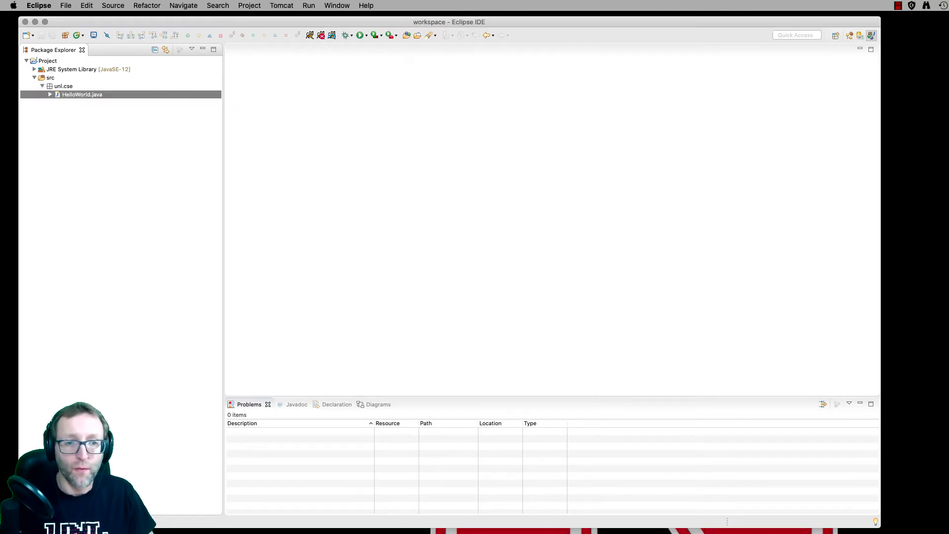
# Step: Make HelloWorld's main print "Hello World!" and run the program
pyautogui.doubleClick(81, 94)
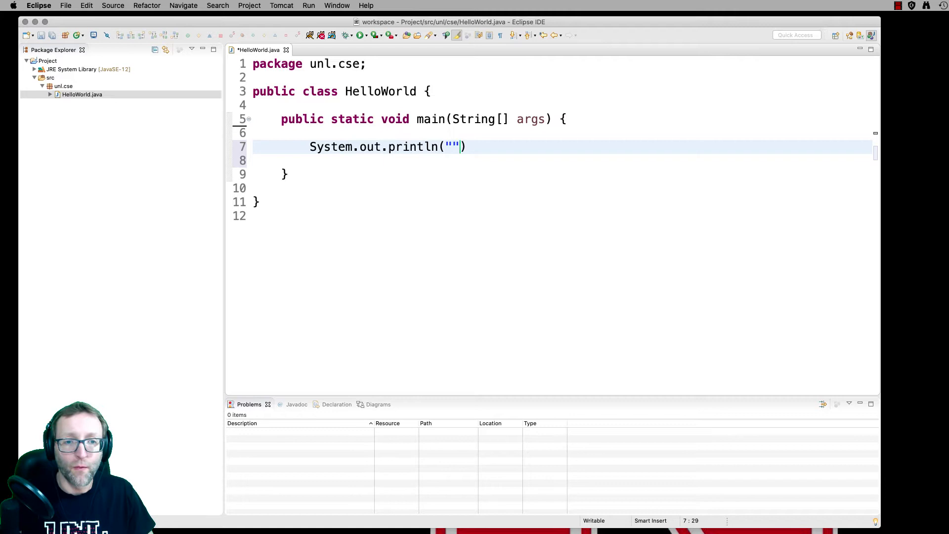
pyautogui.write('Hello WOr')
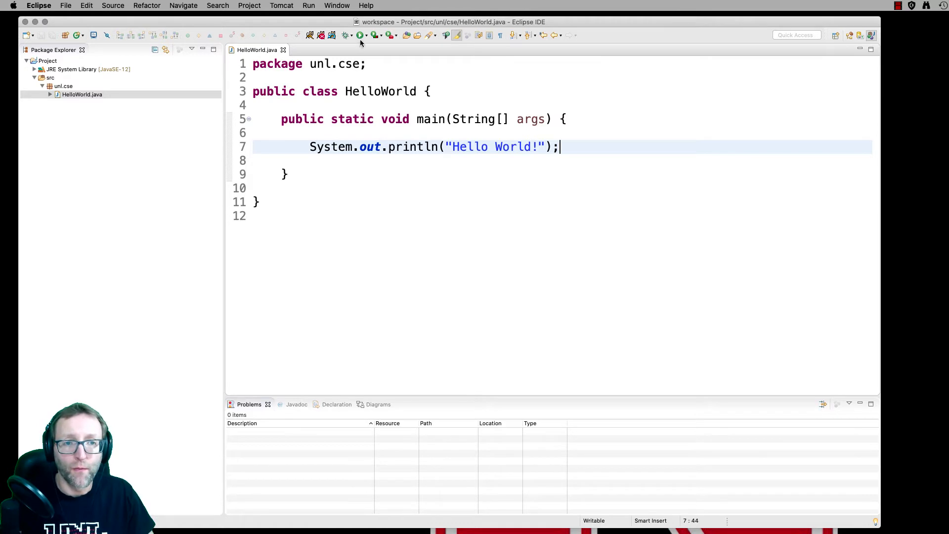
pyautogui.click(361, 35)
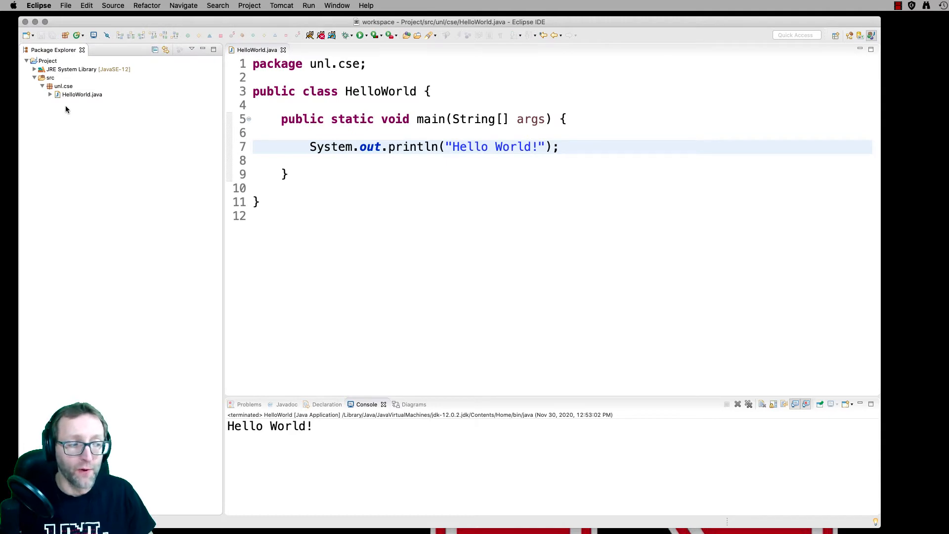
# Step: Create an empty 'readme.md' file at the project's top level
pyautogui.rightClick(47, 60)
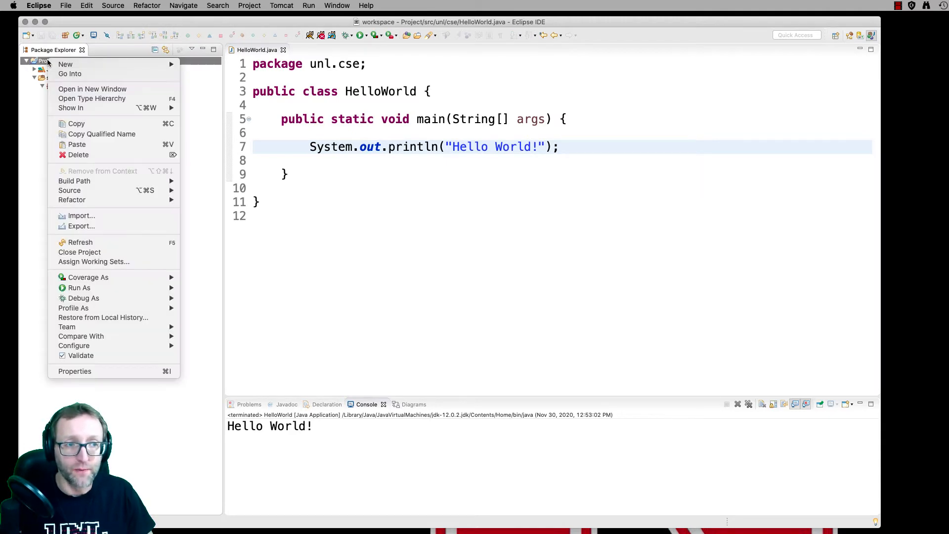
pyautogui.moveTo(65, 64)
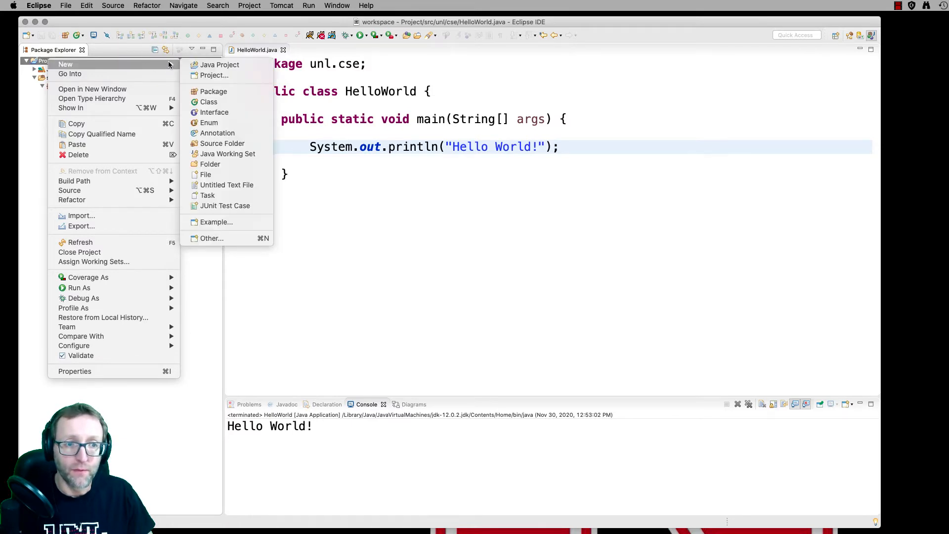
pyautogui.click(205, 174)
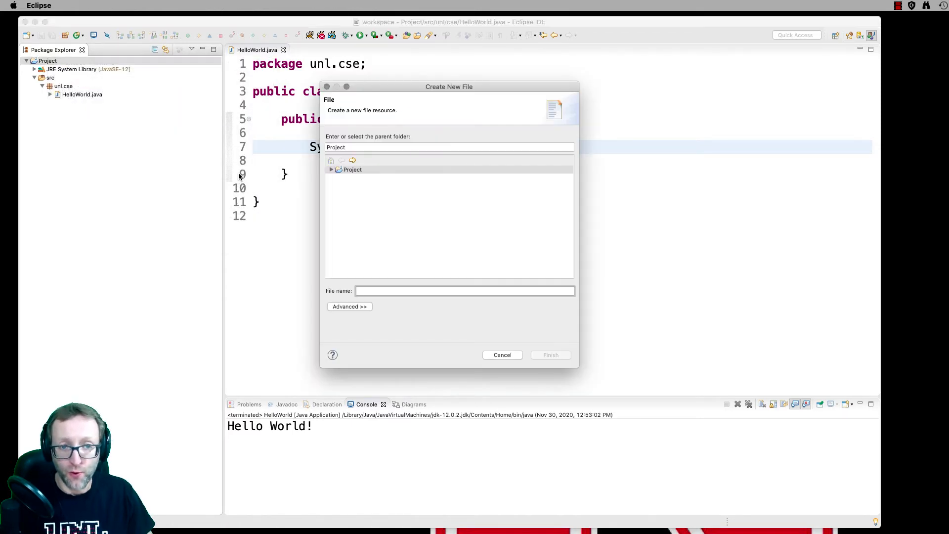
pyautogui.write('readme.m')
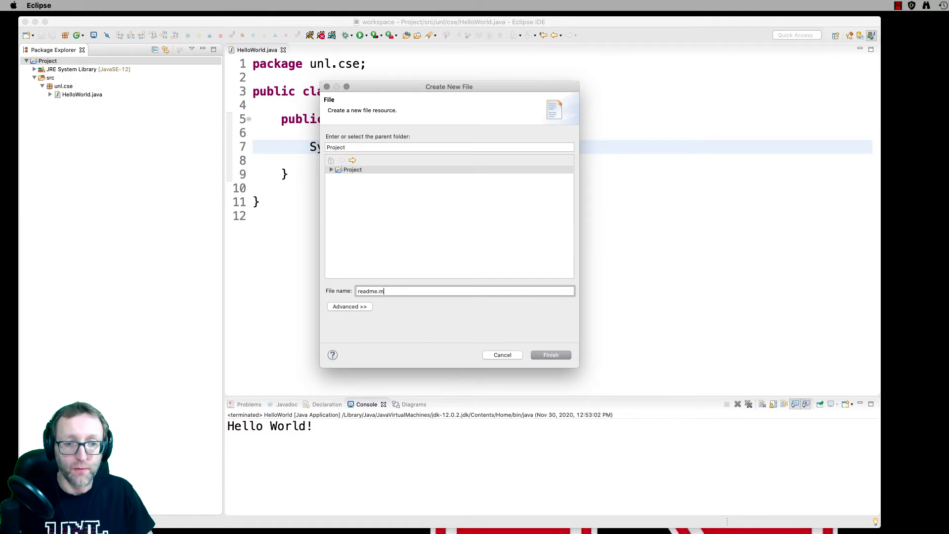
pyautogui.click(550, 355)
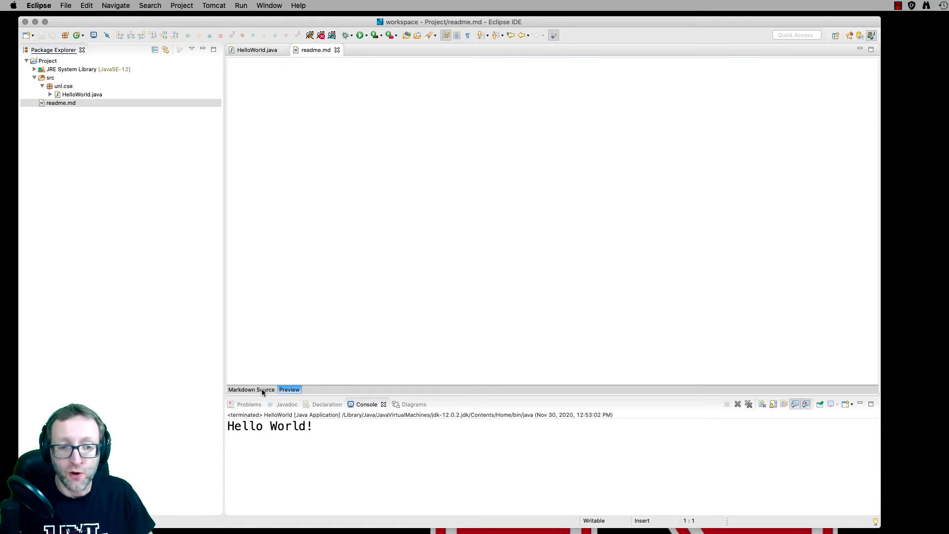
# Step: Check the readme's Preview, then return to its Markdown Source editor
pyautogui.click(251, 389)
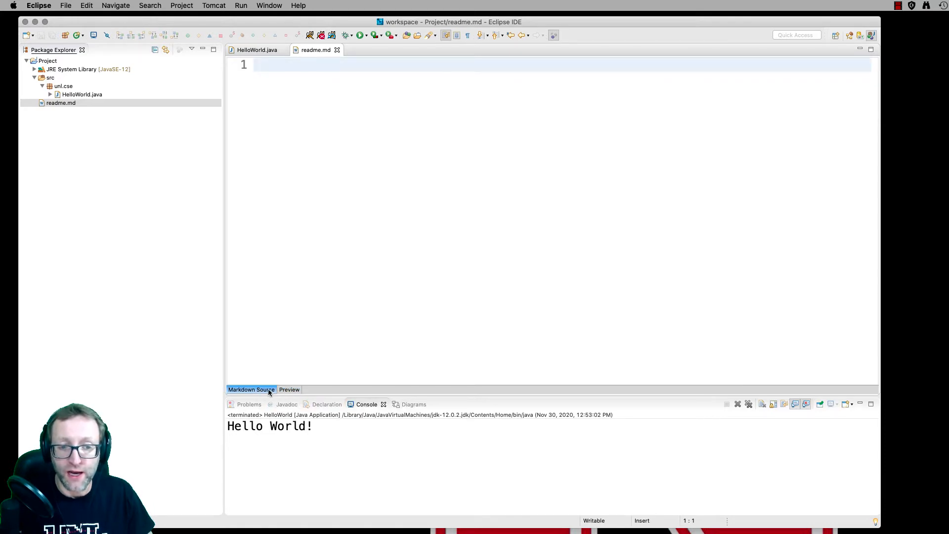
pyautogui.click(288, 389)
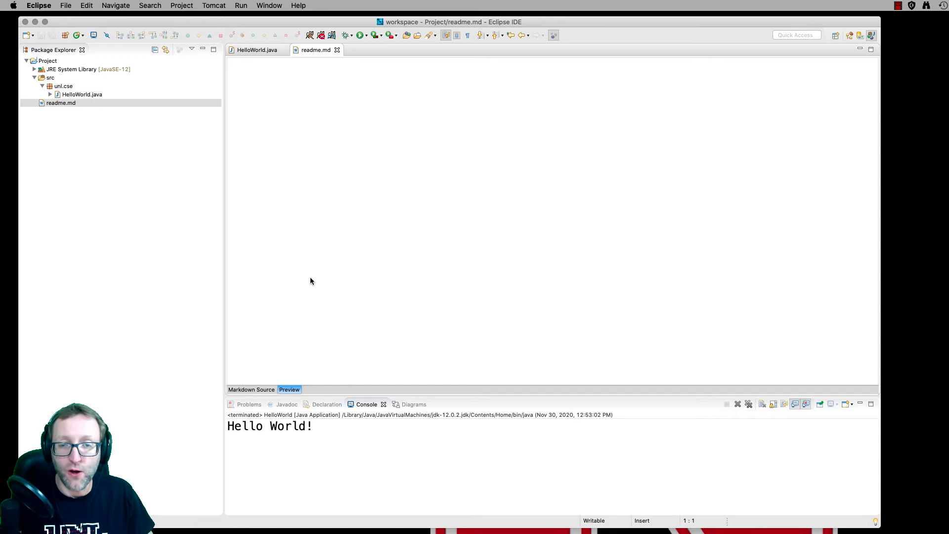
pyautogui.moveTo(255, 365)
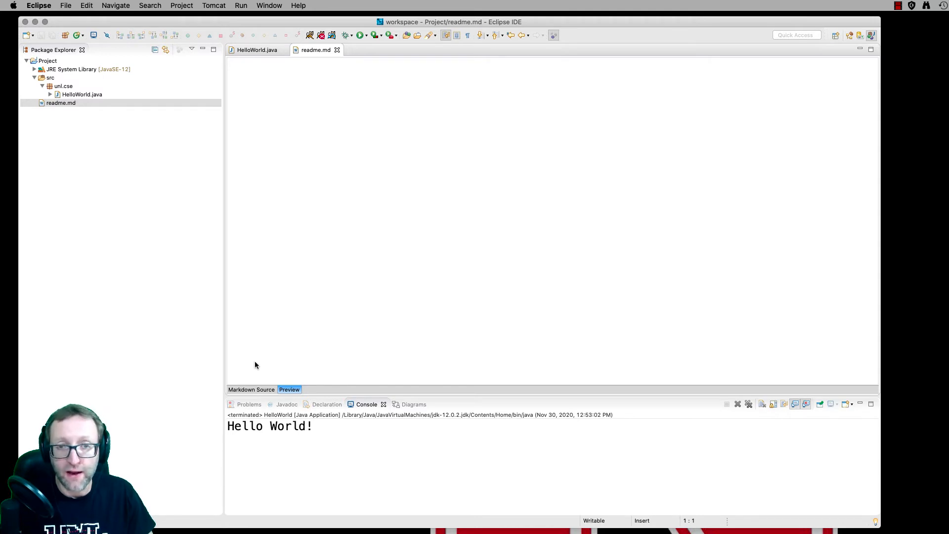
pyautogui.moveTo(256, 378)
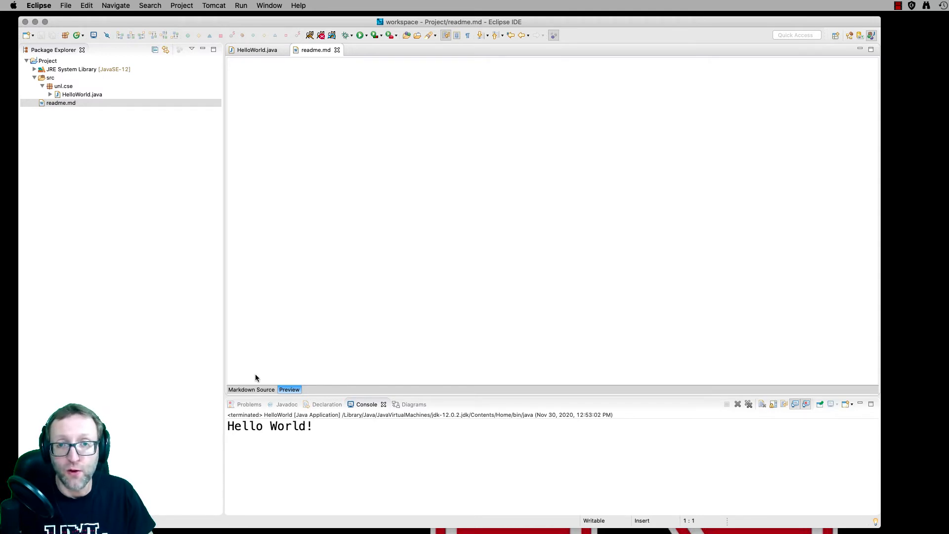
pyautogui.click(251, 390)
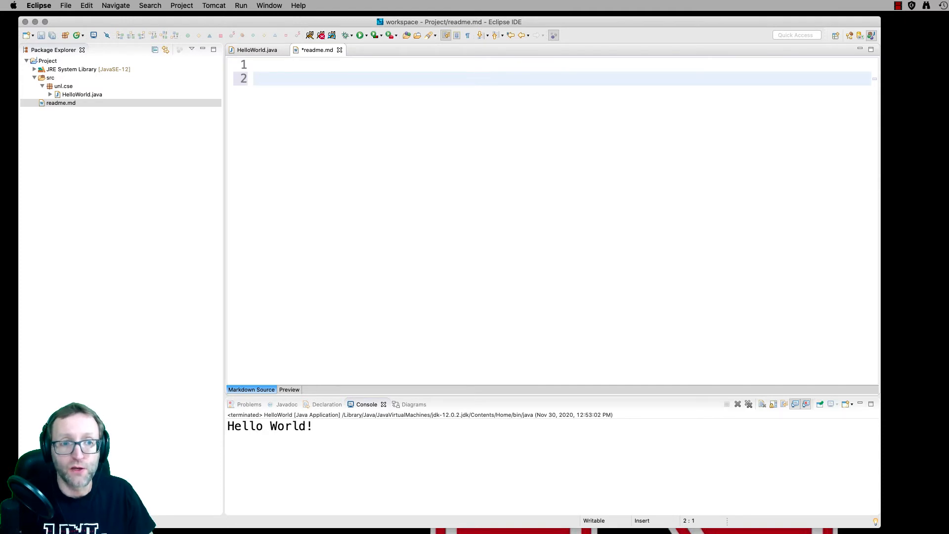
pyautogui.write('# Project')
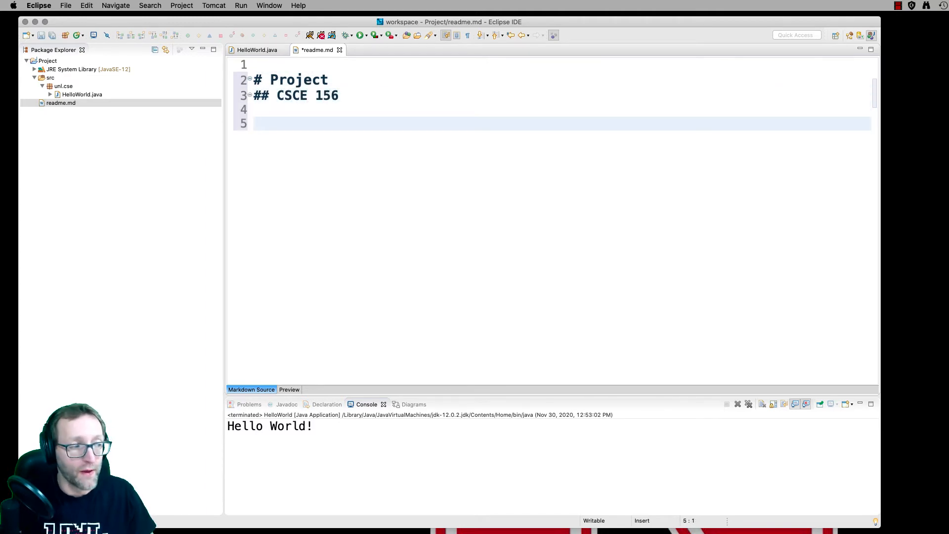
pyautogui.write('Chri')
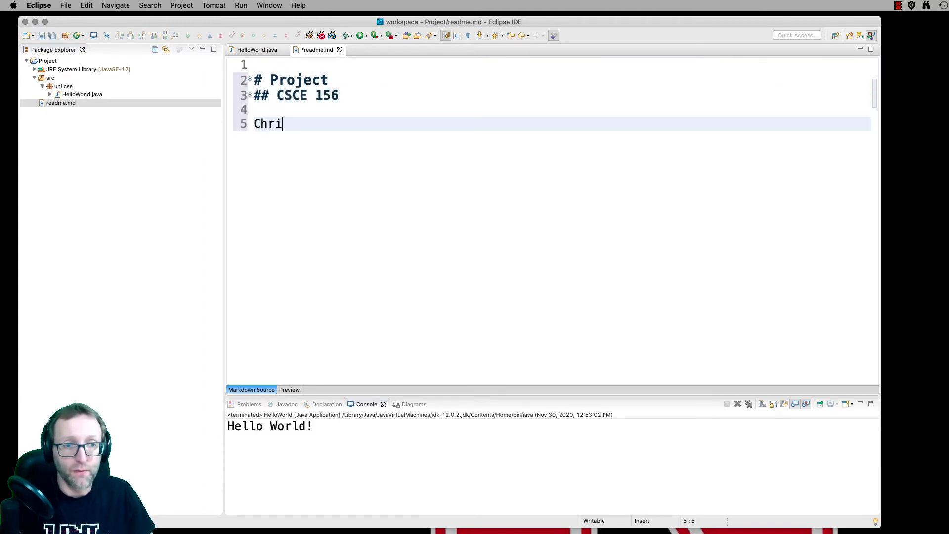
pyautogui.write('s Bourke')
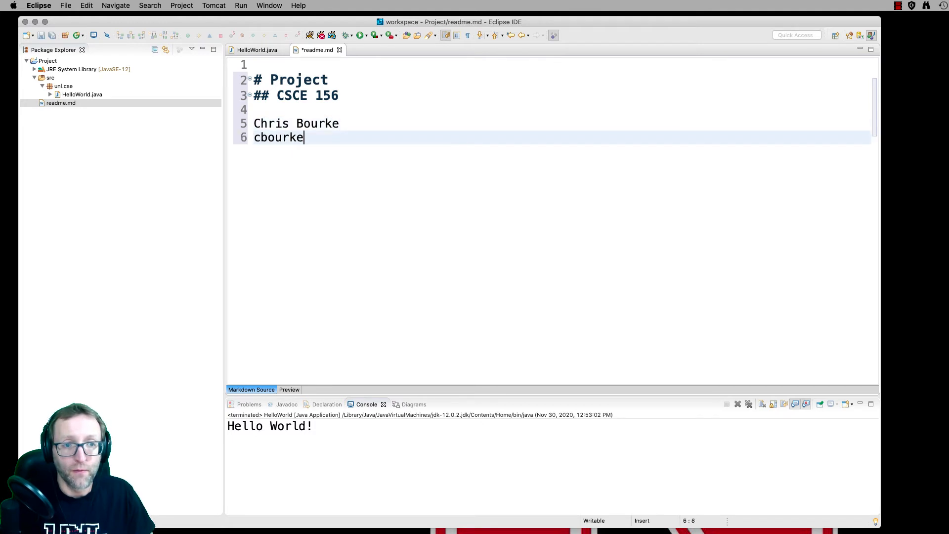
pyautogui.write('@cse.unl.edu')
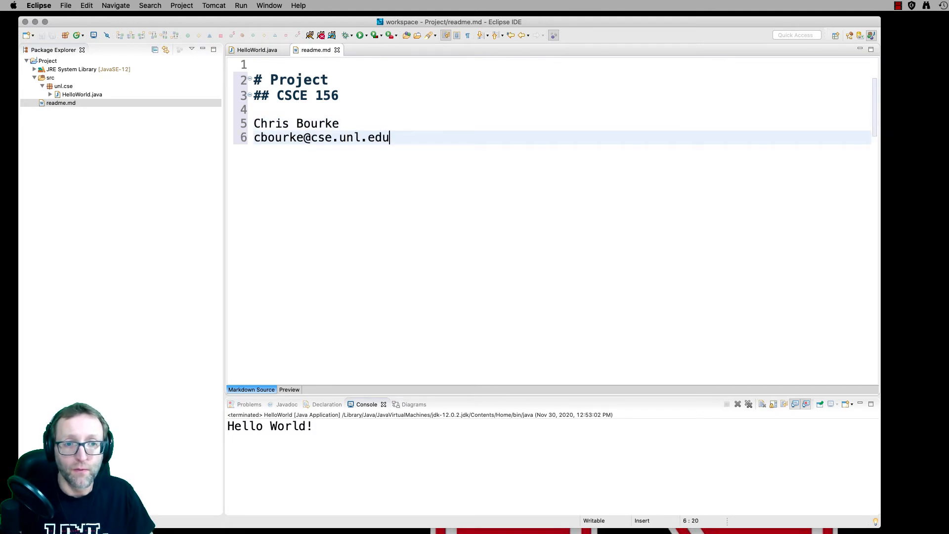
# Step: Preview the rendered readme.md, then return to its Markdown Source
pyautogui.click(289, 389)
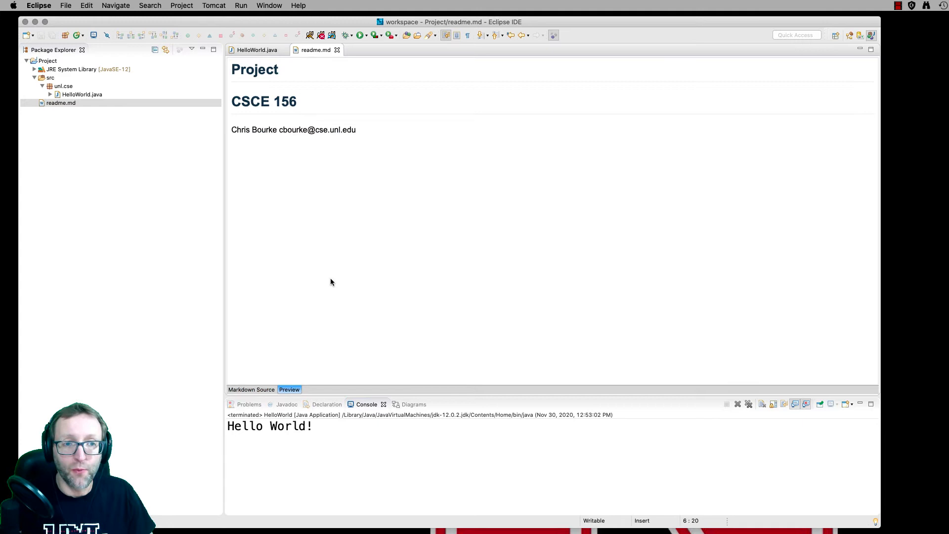
pyautogui.moveTo(330, 183)
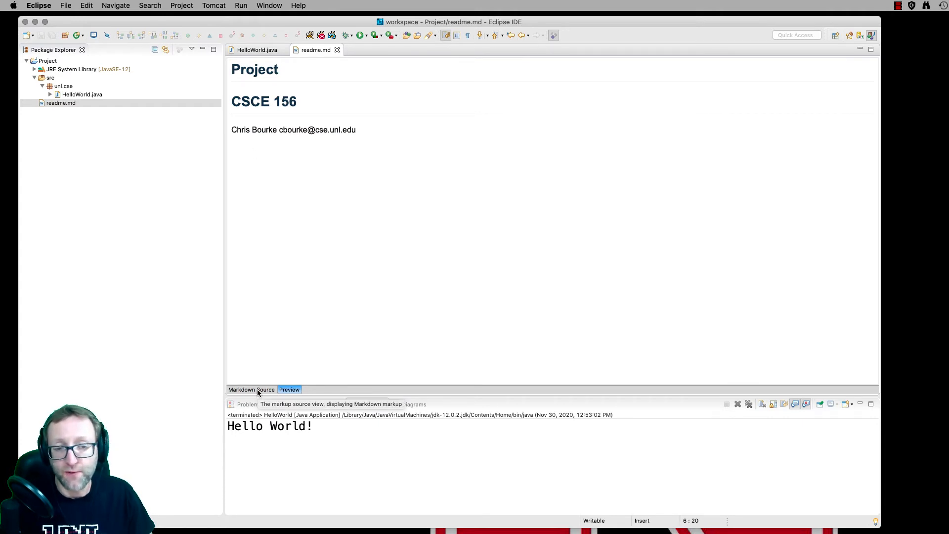
pyautogui.click(250, 389)
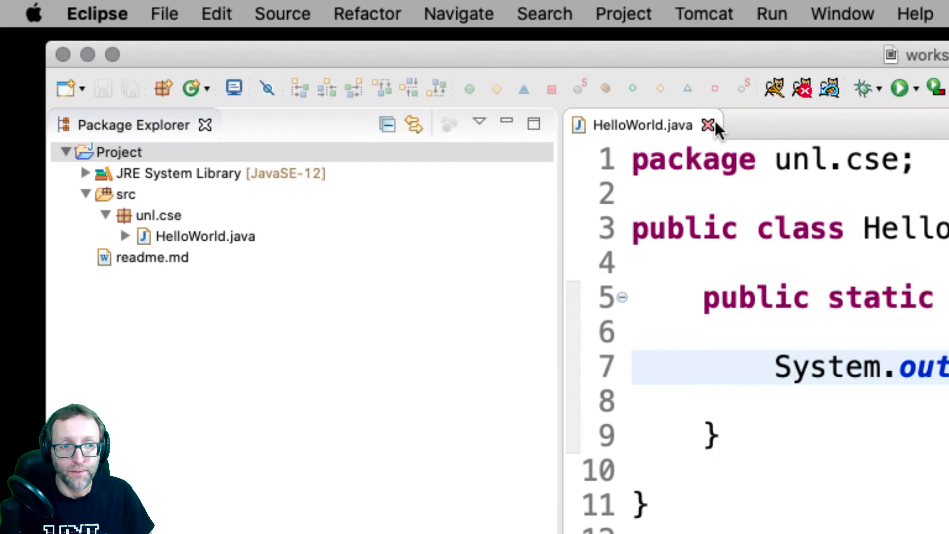
# Step: Add a top-level 'data' folder to Project
pyautogui.rightClick(64, 85)
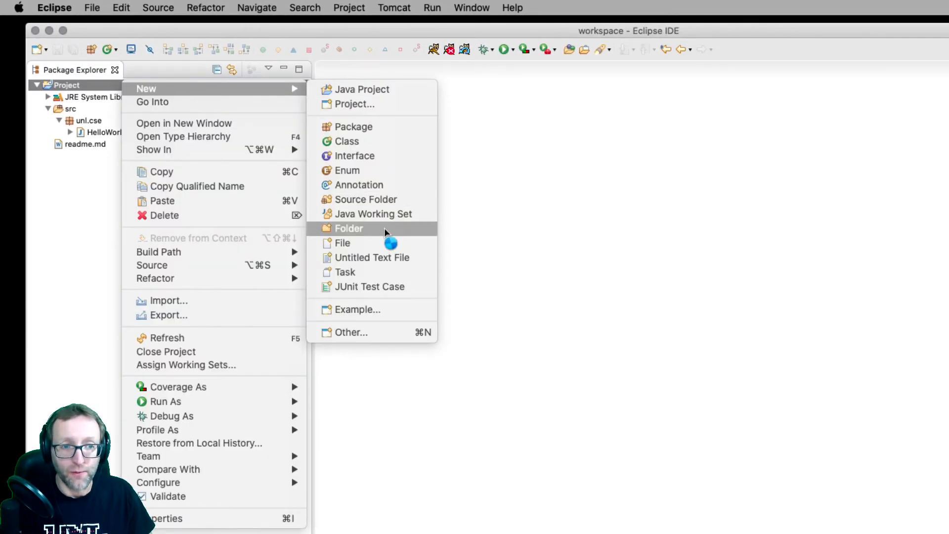
pyautogui.click(348, 228)
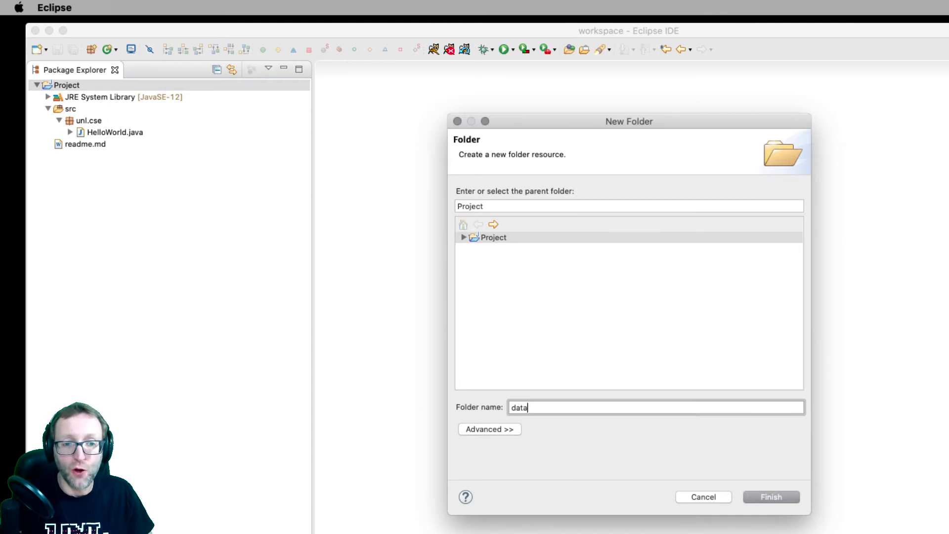
pyautogui.click(771, 496)
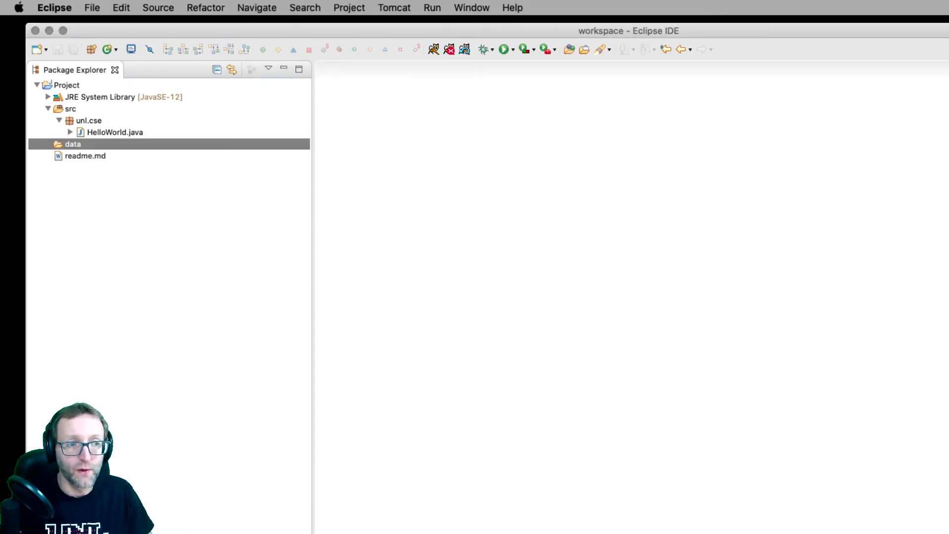
pyautogui.moveTo(181, 203)
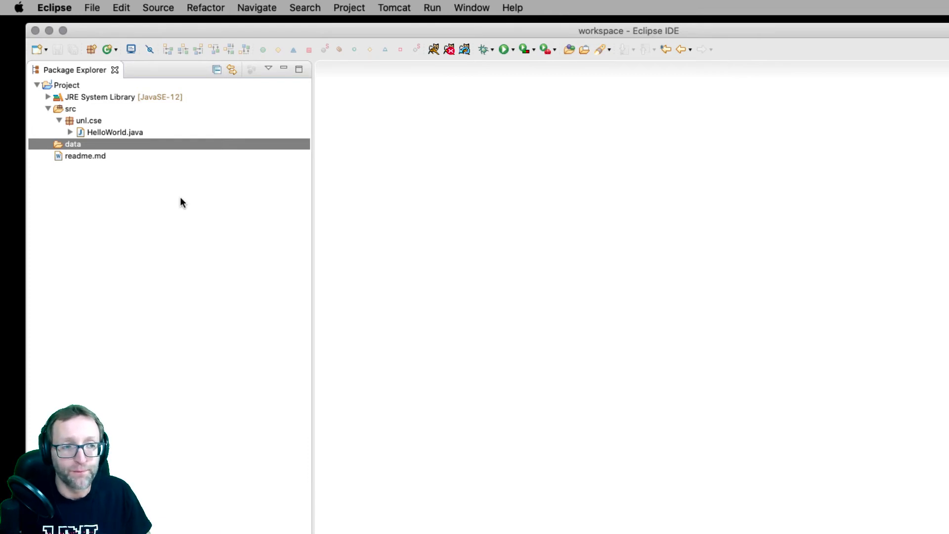
# Step: Create a new folder named lib at the top level of Project, beside data
pyautogui.rightClick(67, 84)
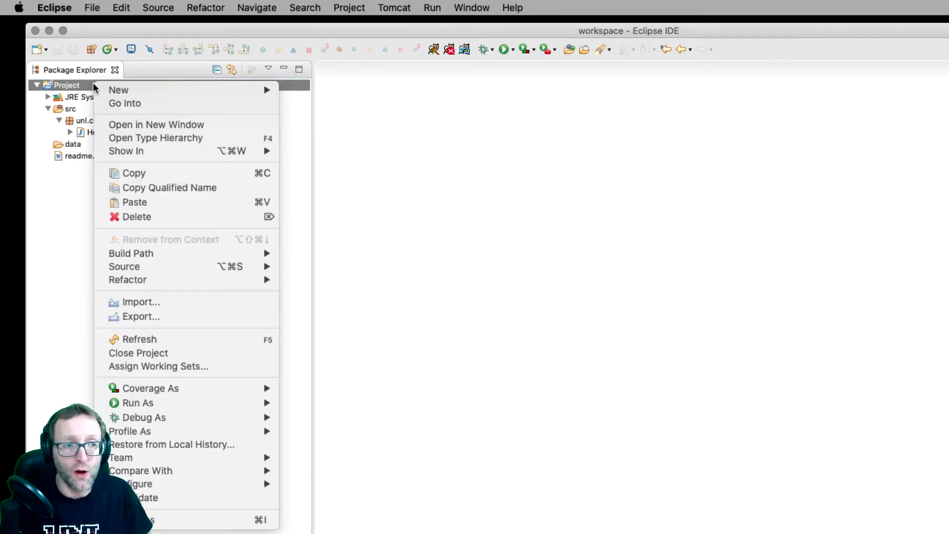
pyautogui.moveTo(119, 90)
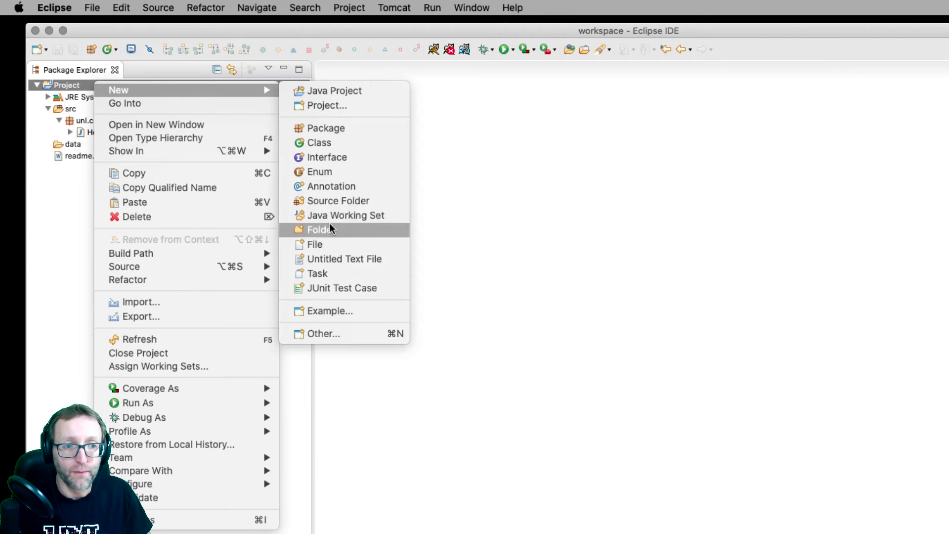
pyautogui.click(317, 230)
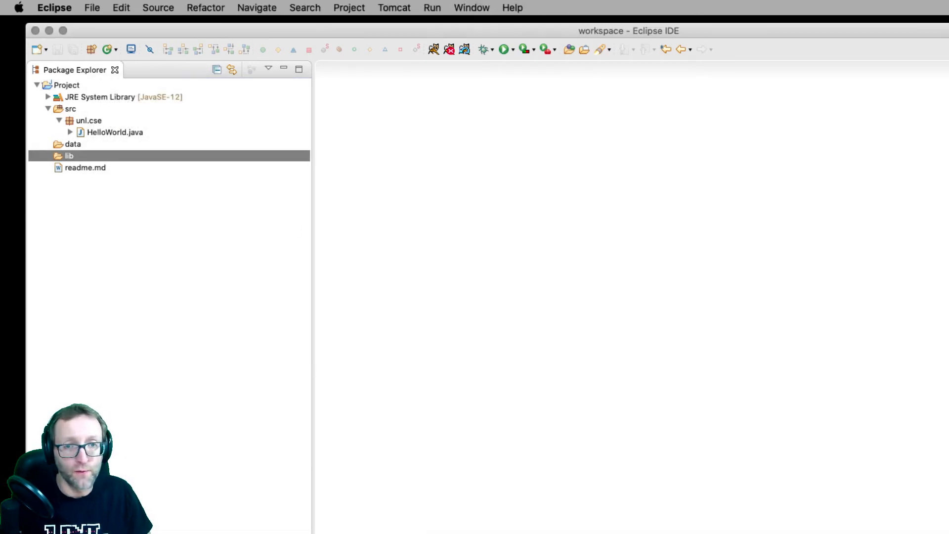
pyautogui.moveTo(426, 507)
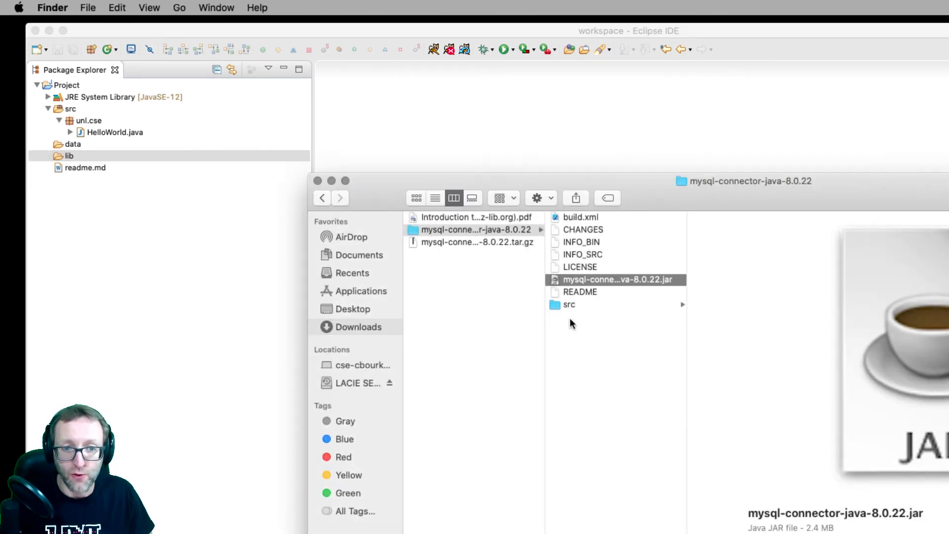
# Step: Copy mysql-connector-java-8.0.22.jar from Downloads into the lib folder and expand lib
pyautogui.moveTo(617, 279); pyautogui.dragTo(108, 153)
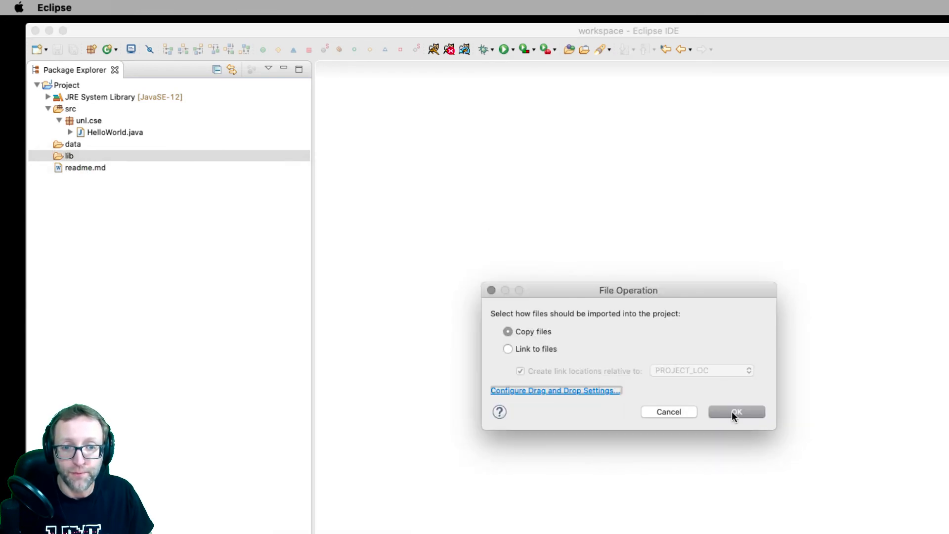
pyautogui.click(736, 412)
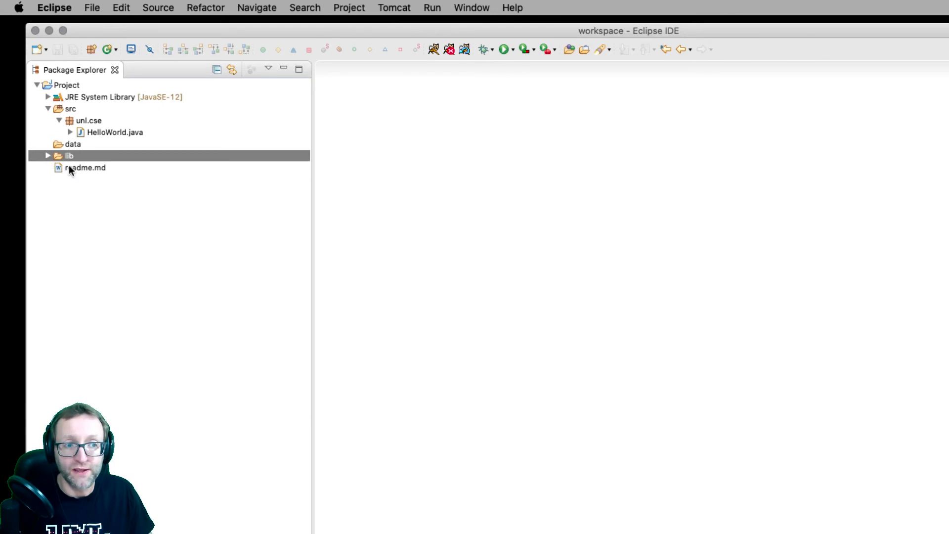
pyautogui.click(48, 156)
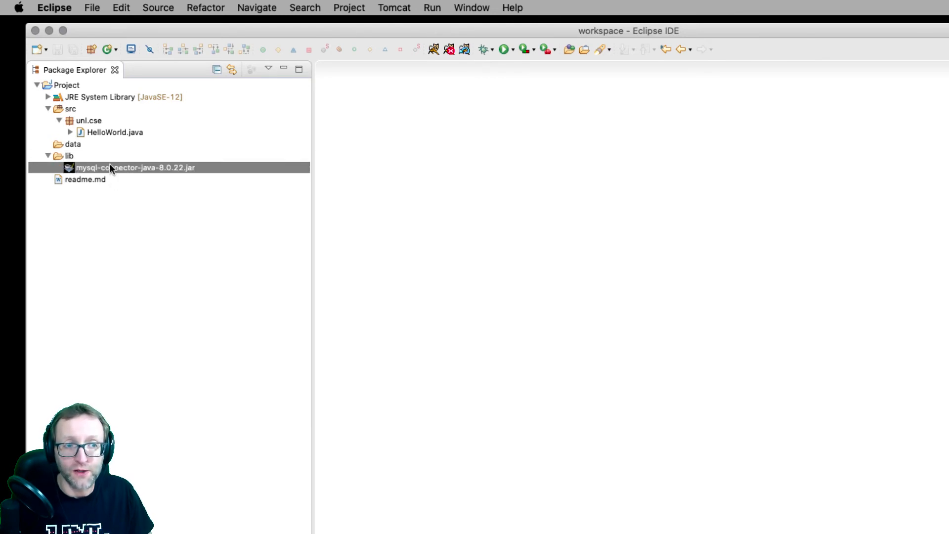
# Step: Add mysql-connector-java-8.0.22.jar to Project's build path under Referenced Libraries
pyautogui.rightClick(134, 167)
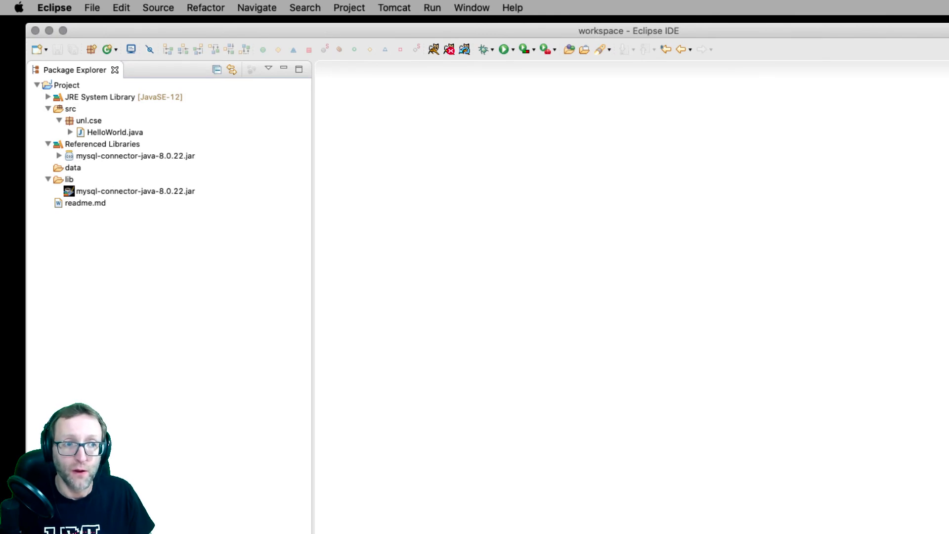
pyautogui.click(67, 85)
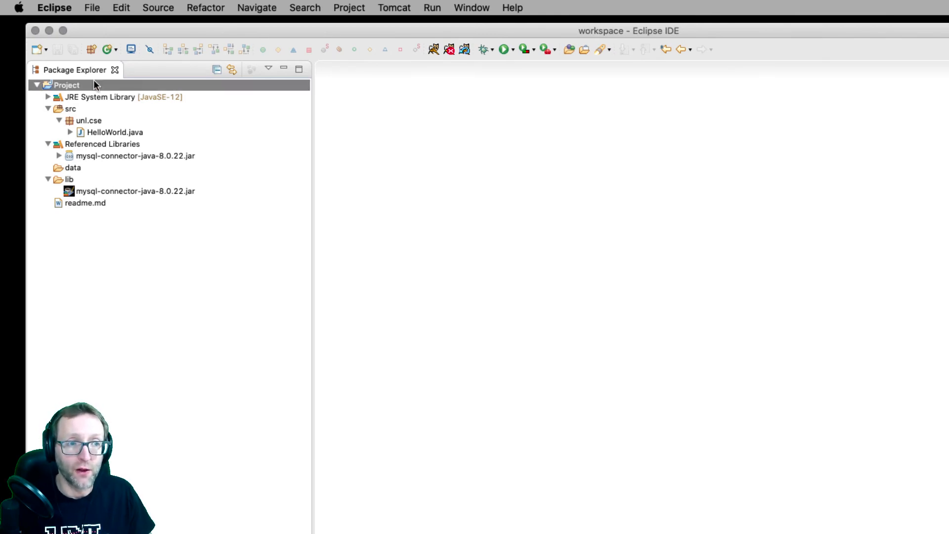
# Step: Open Project's Export wizard, filter by 'jar', and choose Java > JAR file
pyautogui.rightClick(66, 85)
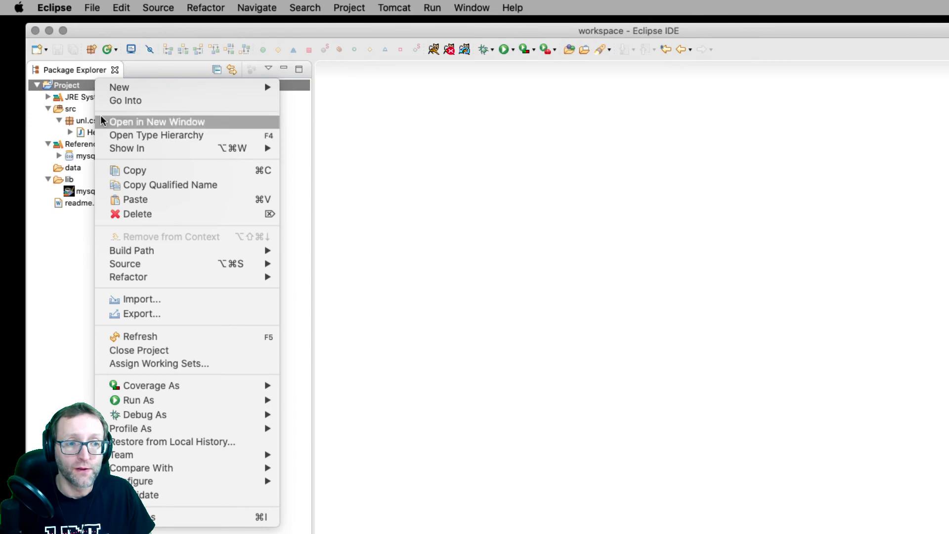
pyautogui.click(142, 313)
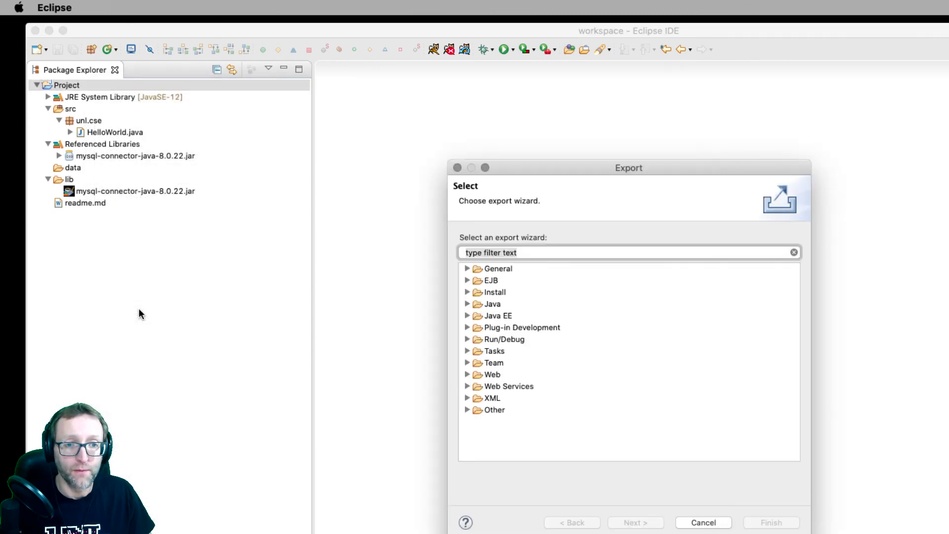
pyautogui.write('jar')
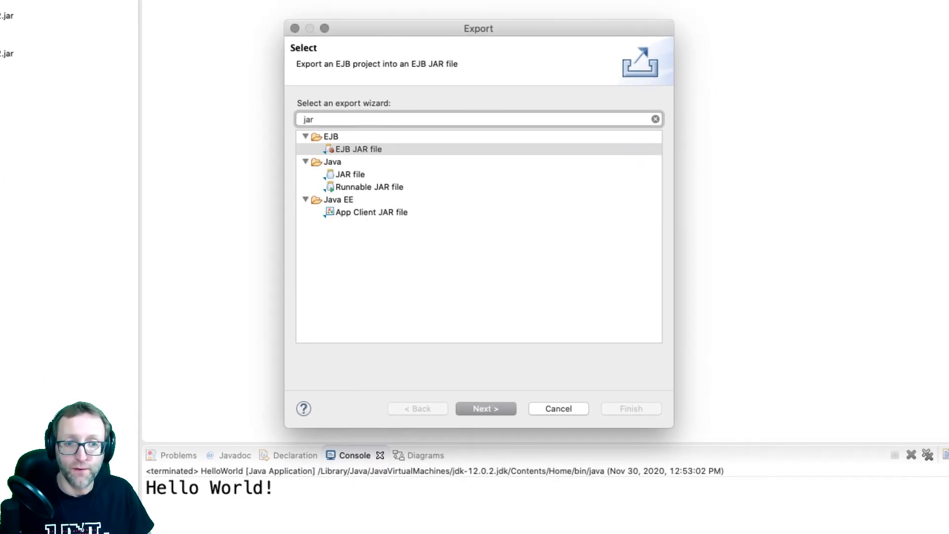
pyautogui.click(348, 175)
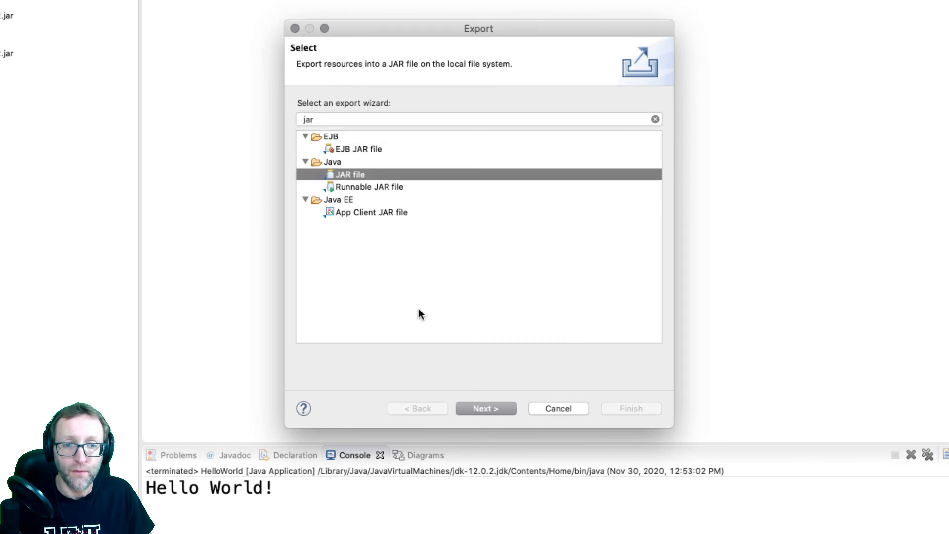
pyautogui.moveTo(423, 321)
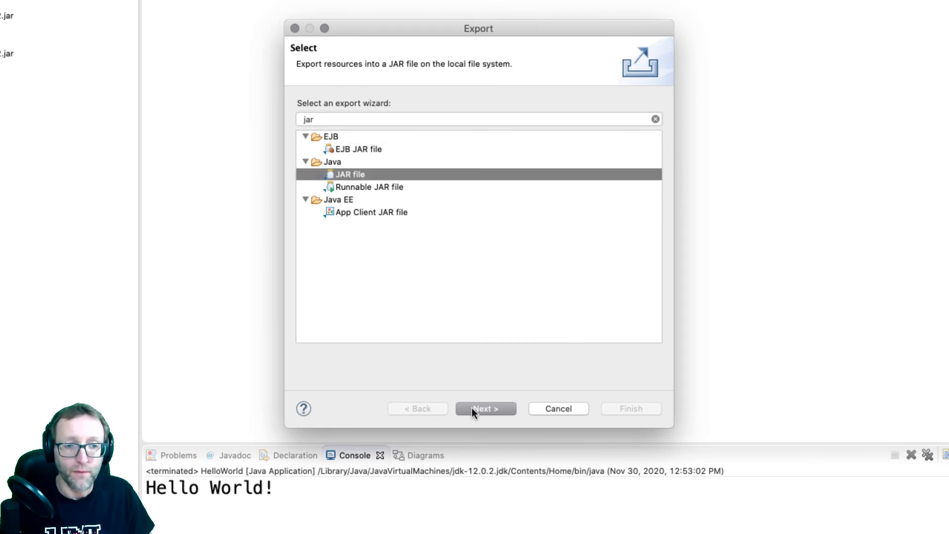
# Step: Enable 'Export Java source files and resources' and open the JAR destination chooser
pyautogui.click(485, 408)
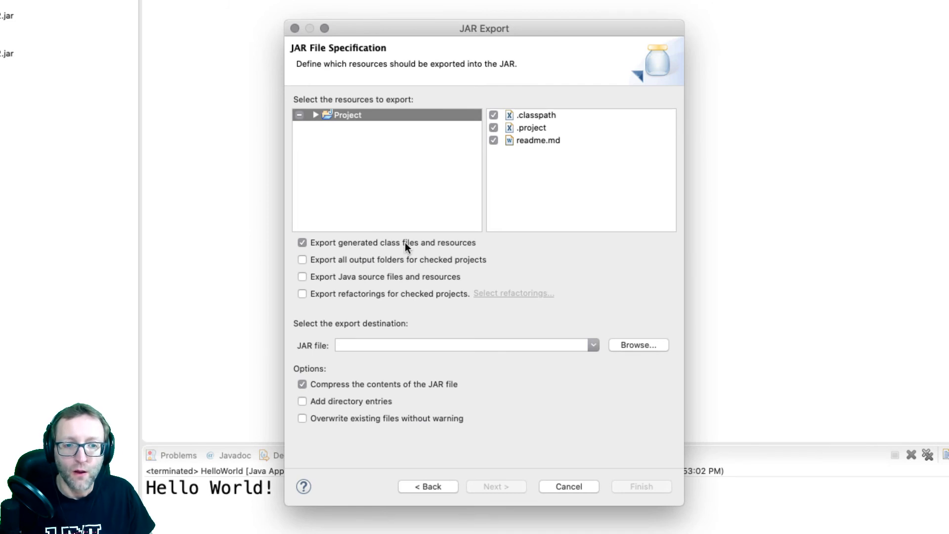
pyautogui.moveTo(394, 251)
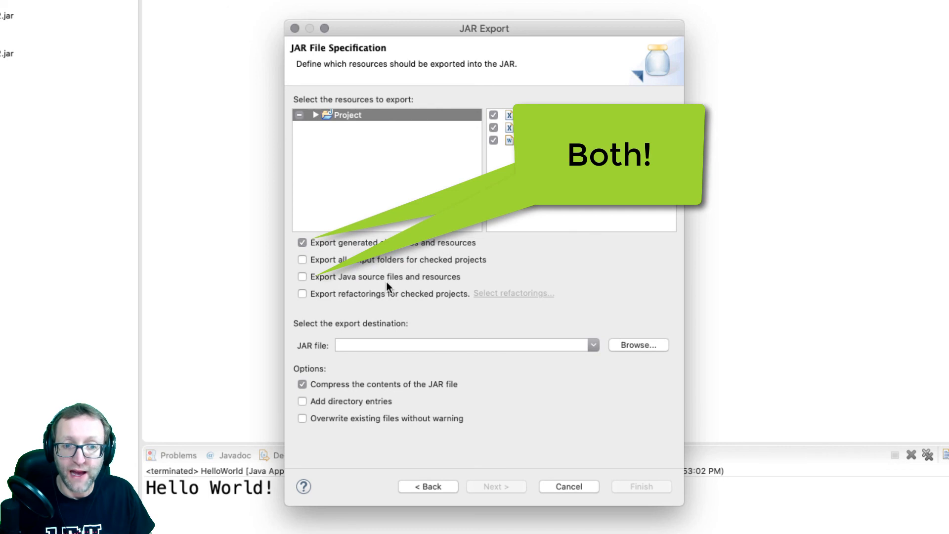
pyautogui.click(302, 277)
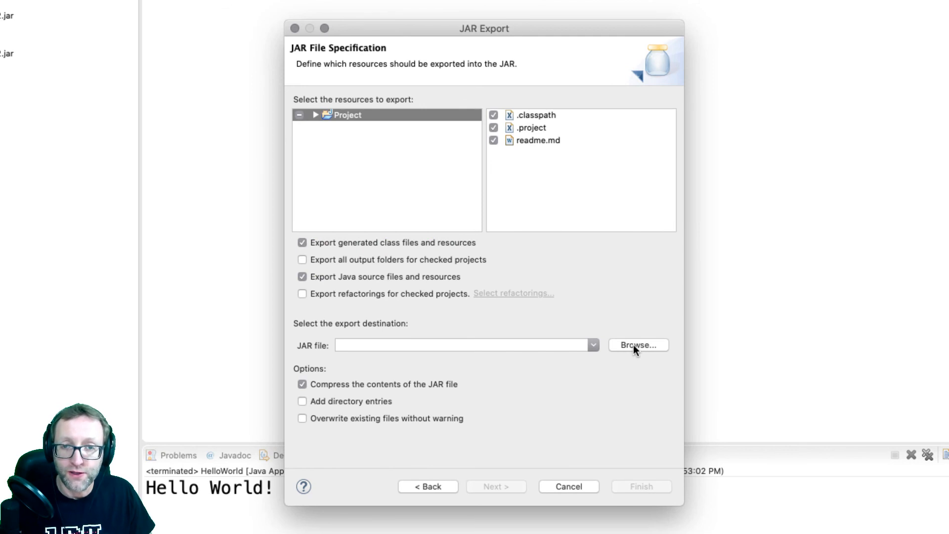
pyautogui.click(638, 344)
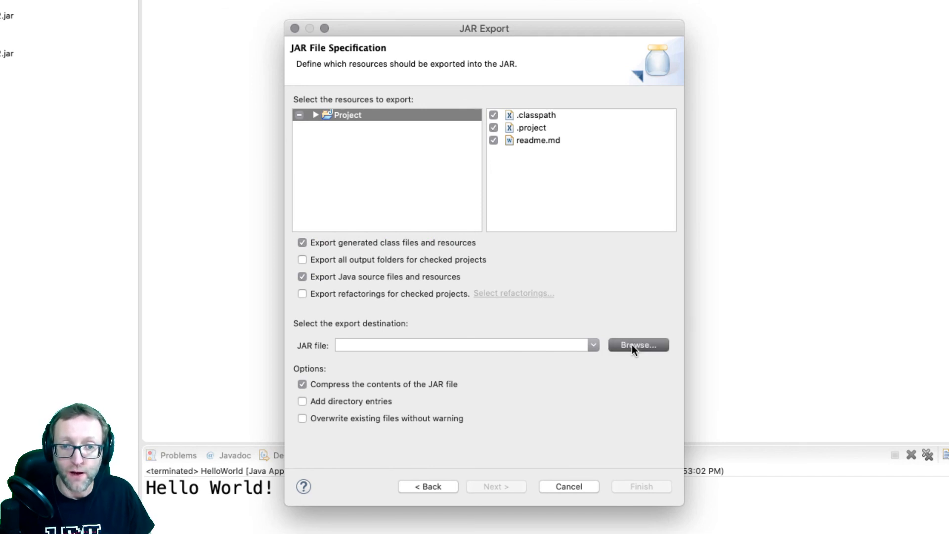
pyautogui.click(638, 344)
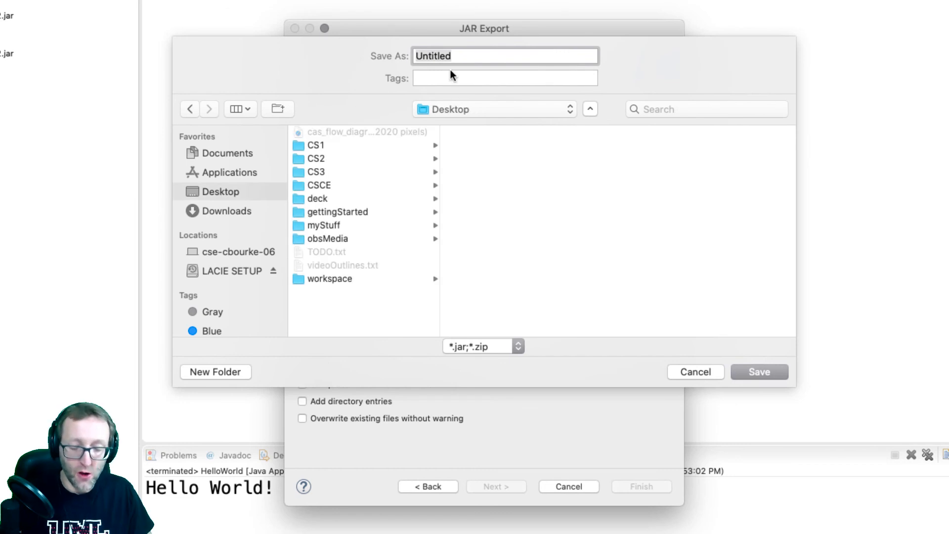
# Step: Save the JAR as Project.jar on the Desktop and complete the export wizard
pyautogui.write('Project.jar')
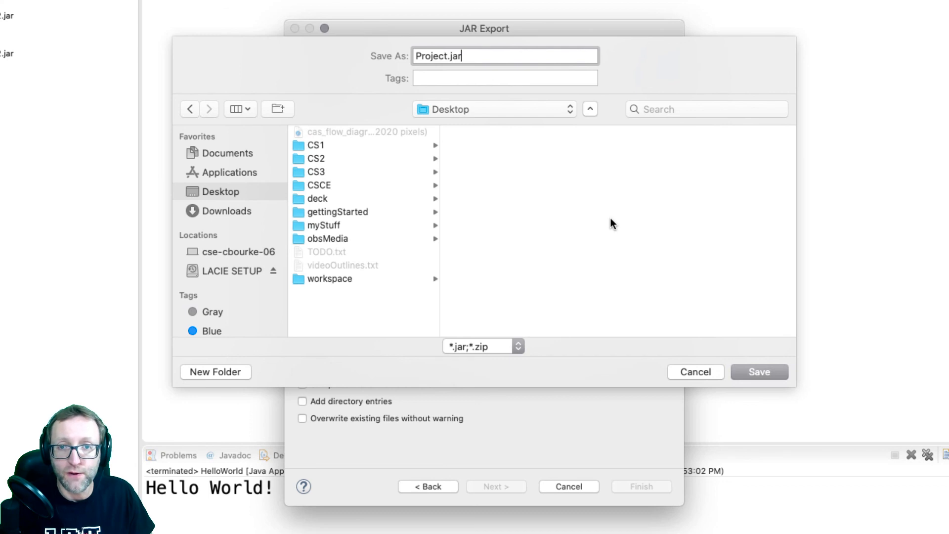
pyautogui.moveTo(655, 283)
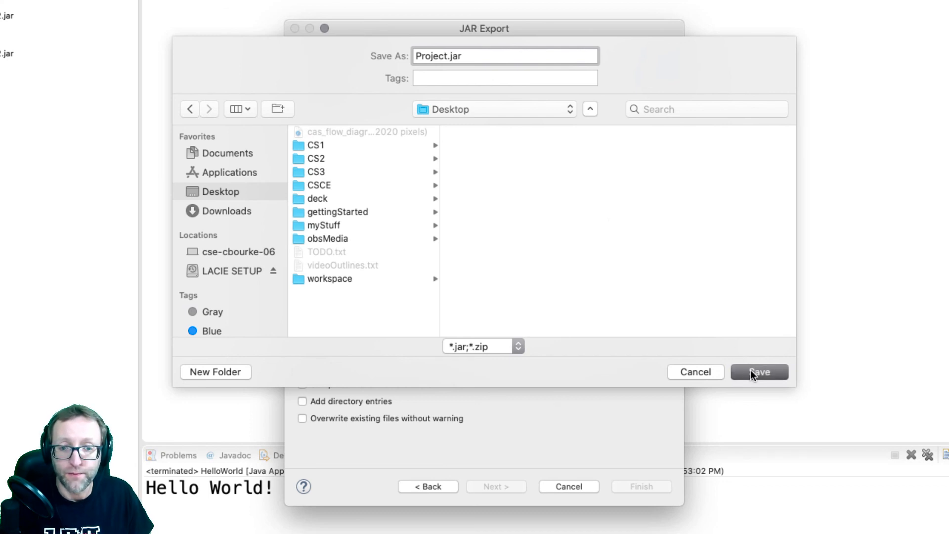
pyautogui.click(759, 371)
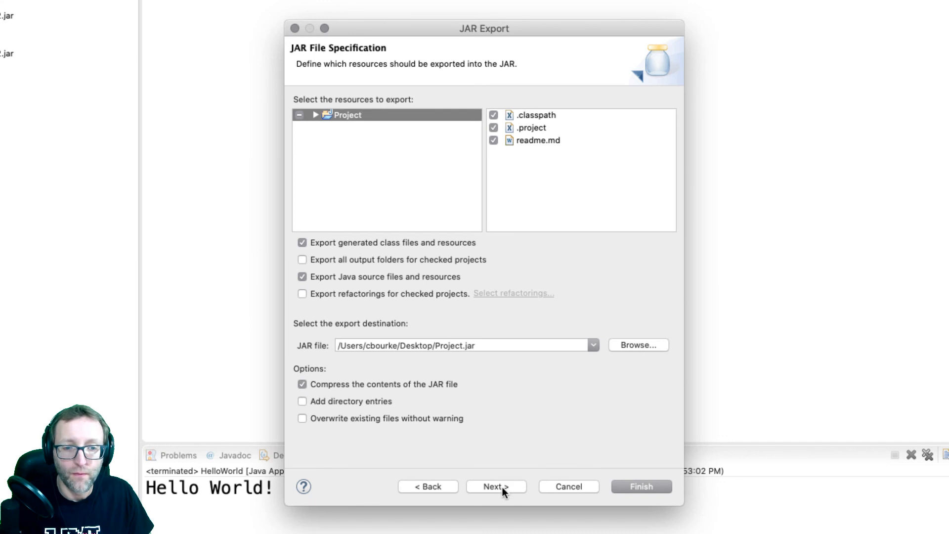
pyautogui.click(494, 486)
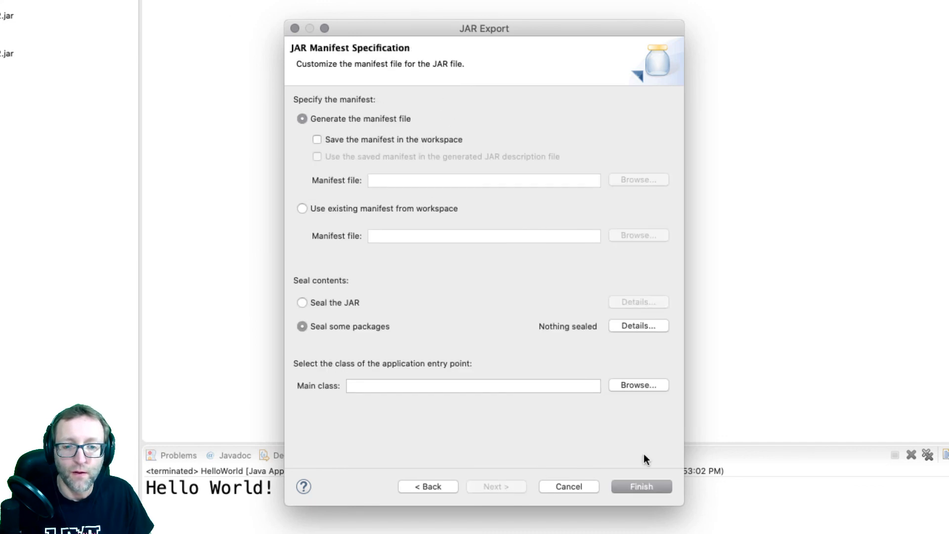
pyautogui.click(641, 486)
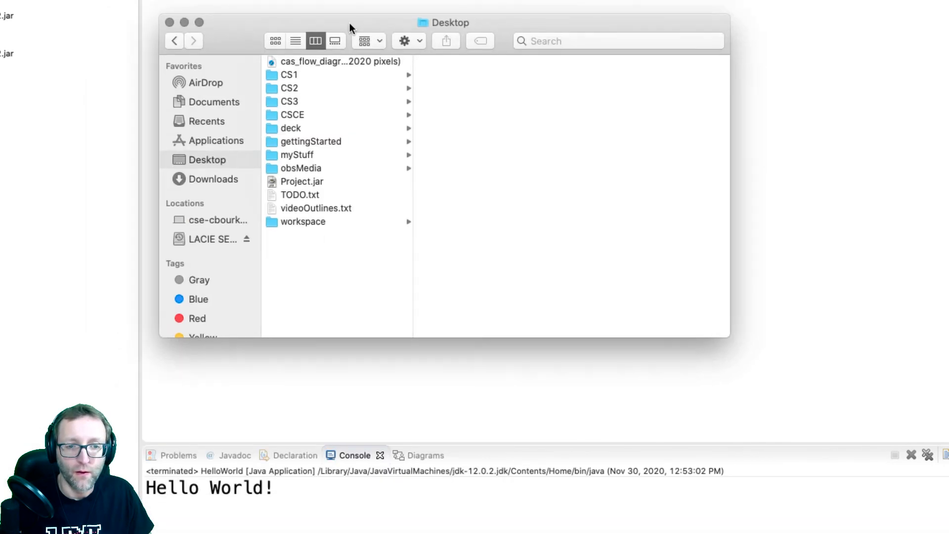
# Step: Preview Project.jar on the Desktop as a 2.3 MB JAR, then close Finder
pyautogui.moveTo(348, 22); pyautogui.dragTo(536, 82)
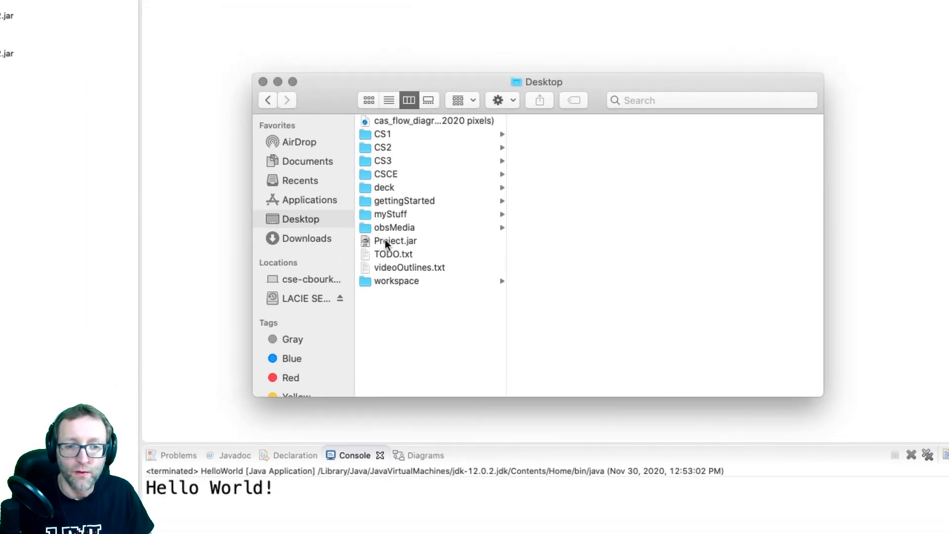
pyautogui.click(396, 241)
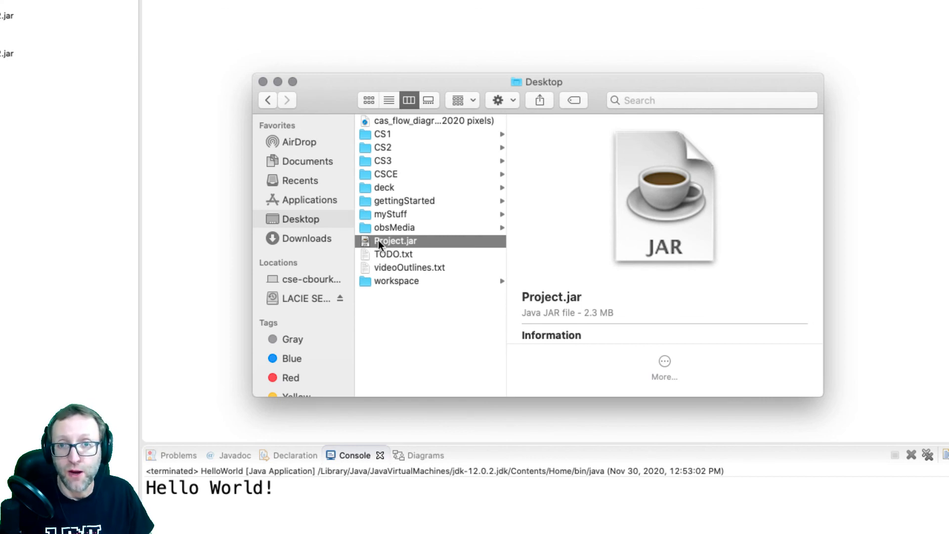
pyautogui.click(405, 321)
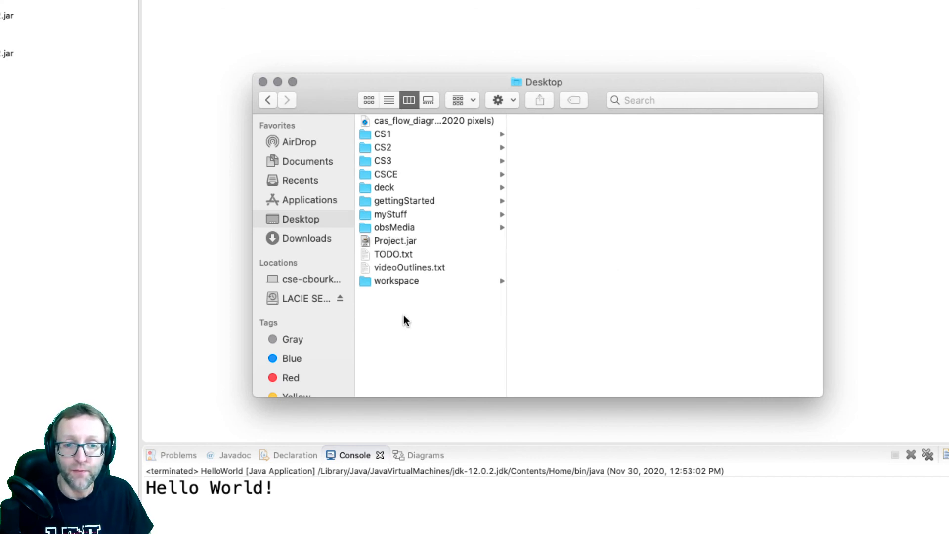
pyautogui.click(262, 82)
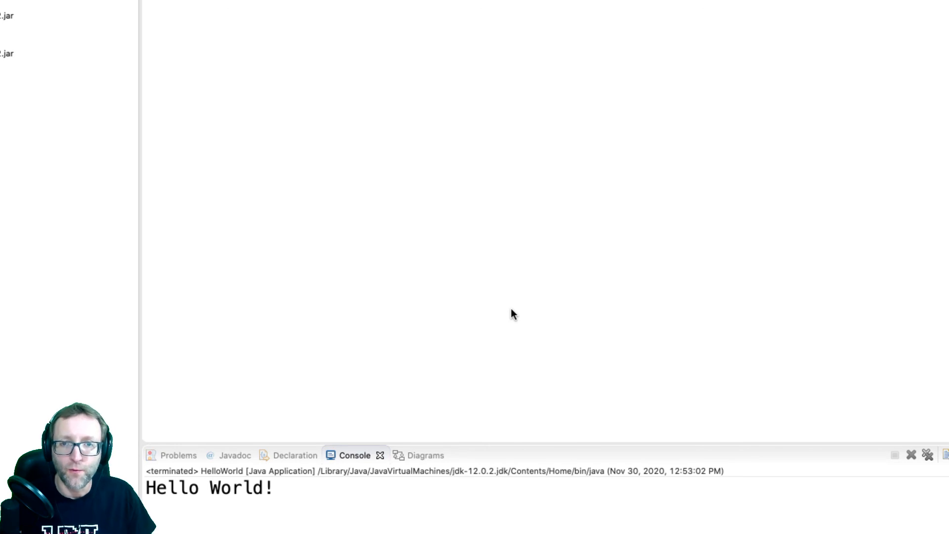